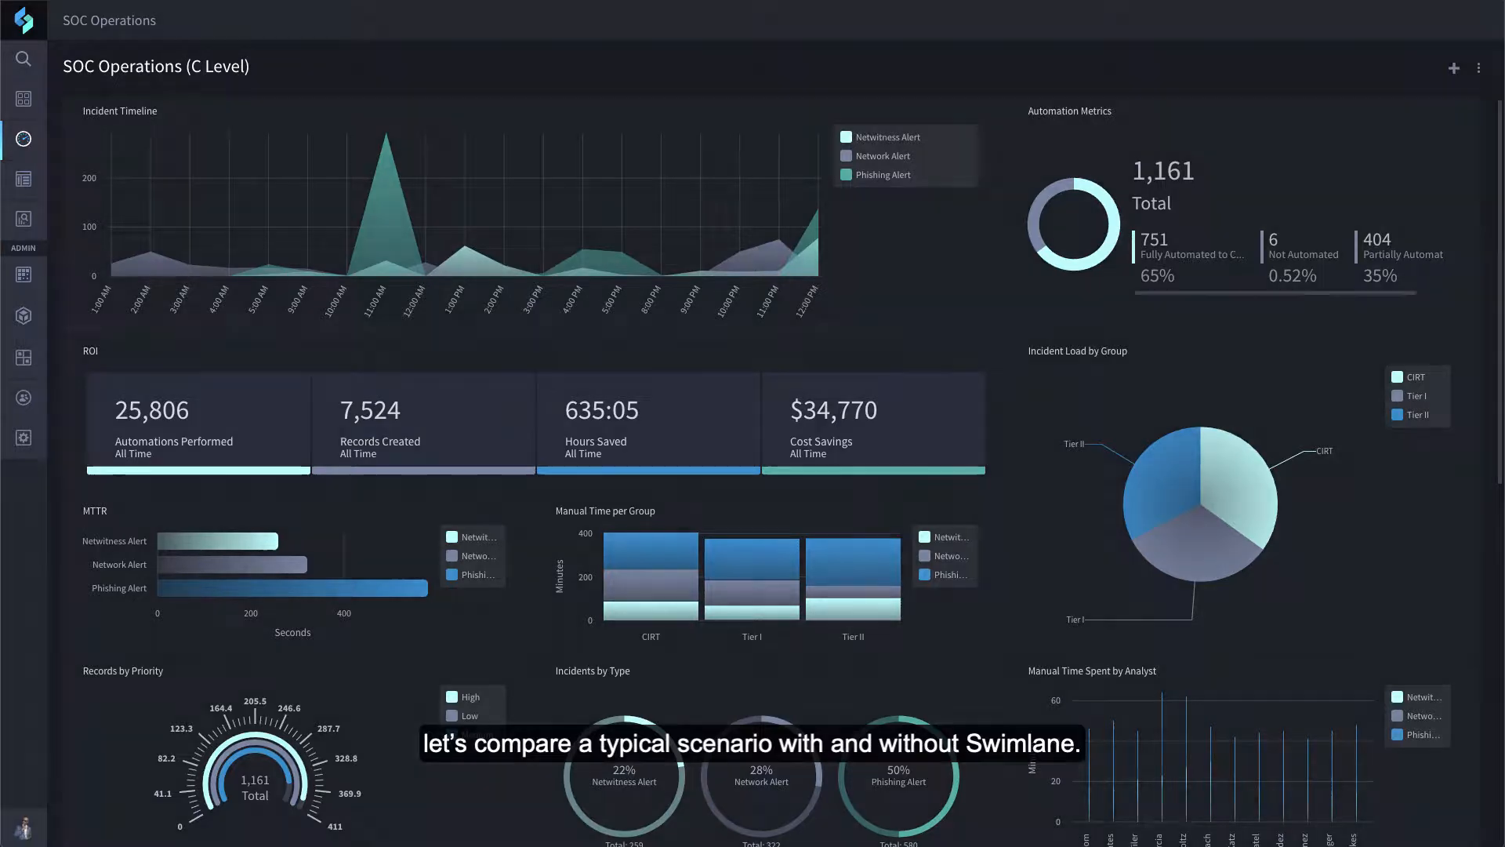
Log out of the SOC Operations dashboard and submit the login credentials.
left_click(1001, 484)
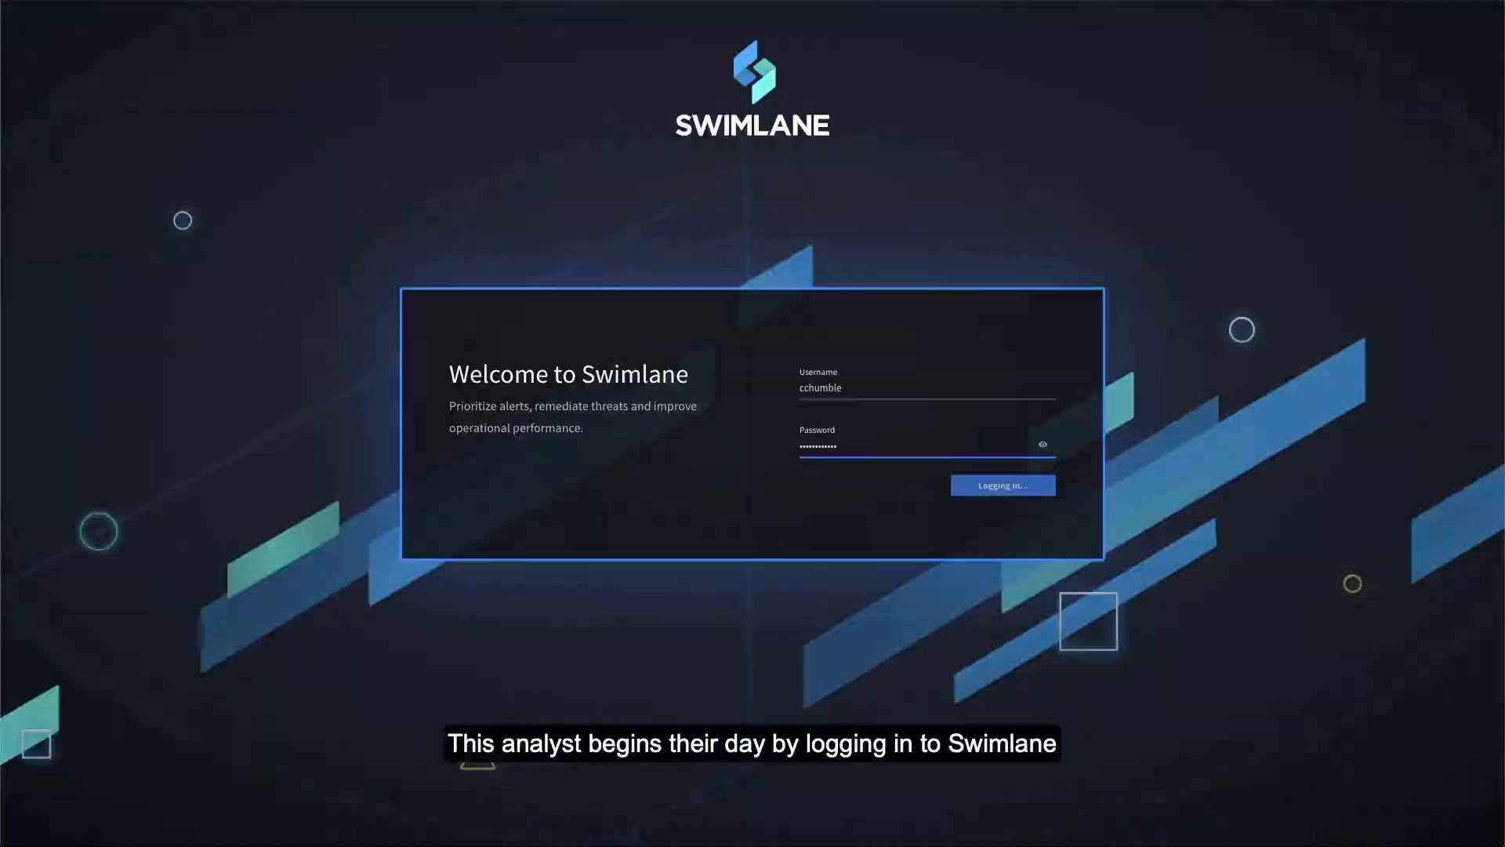
Filter Threat Intel by the MALICIOUS verdict slice and open hash record TI-87.
left_click(1001, 484)
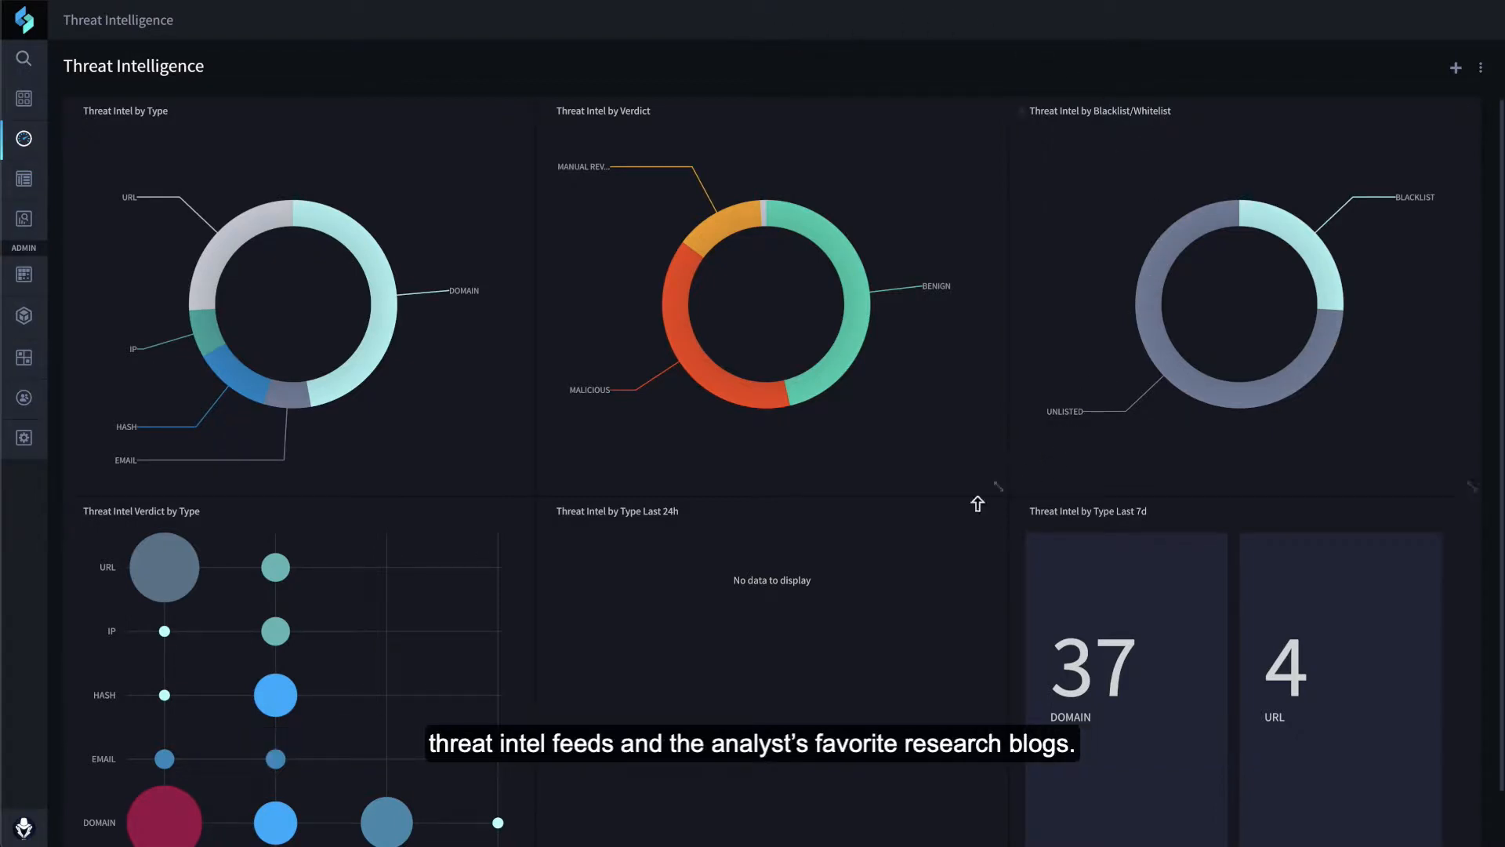
mouse_move(773, 401)
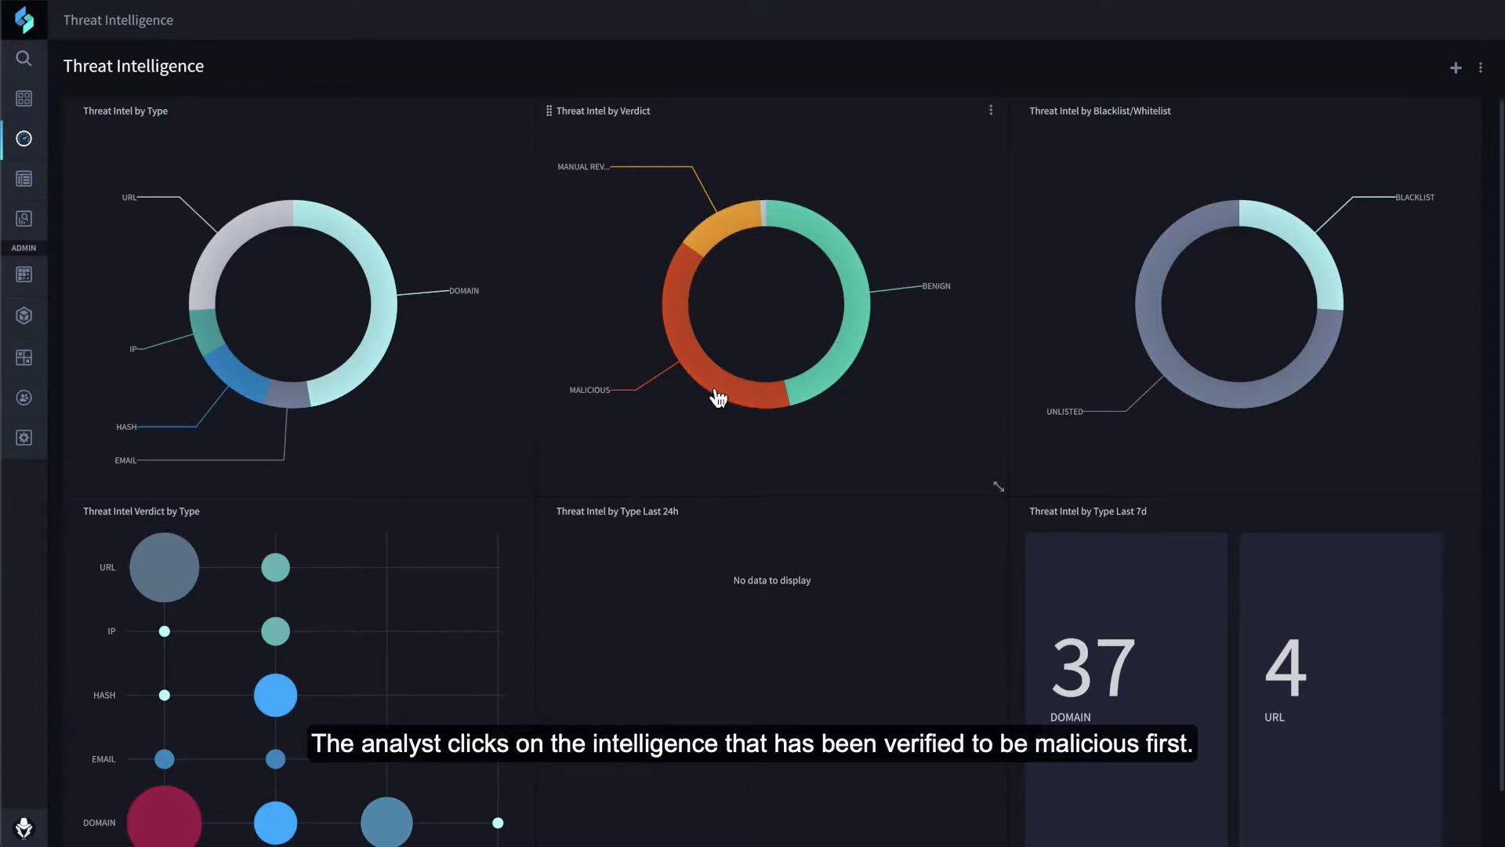
left_click(739, 394)
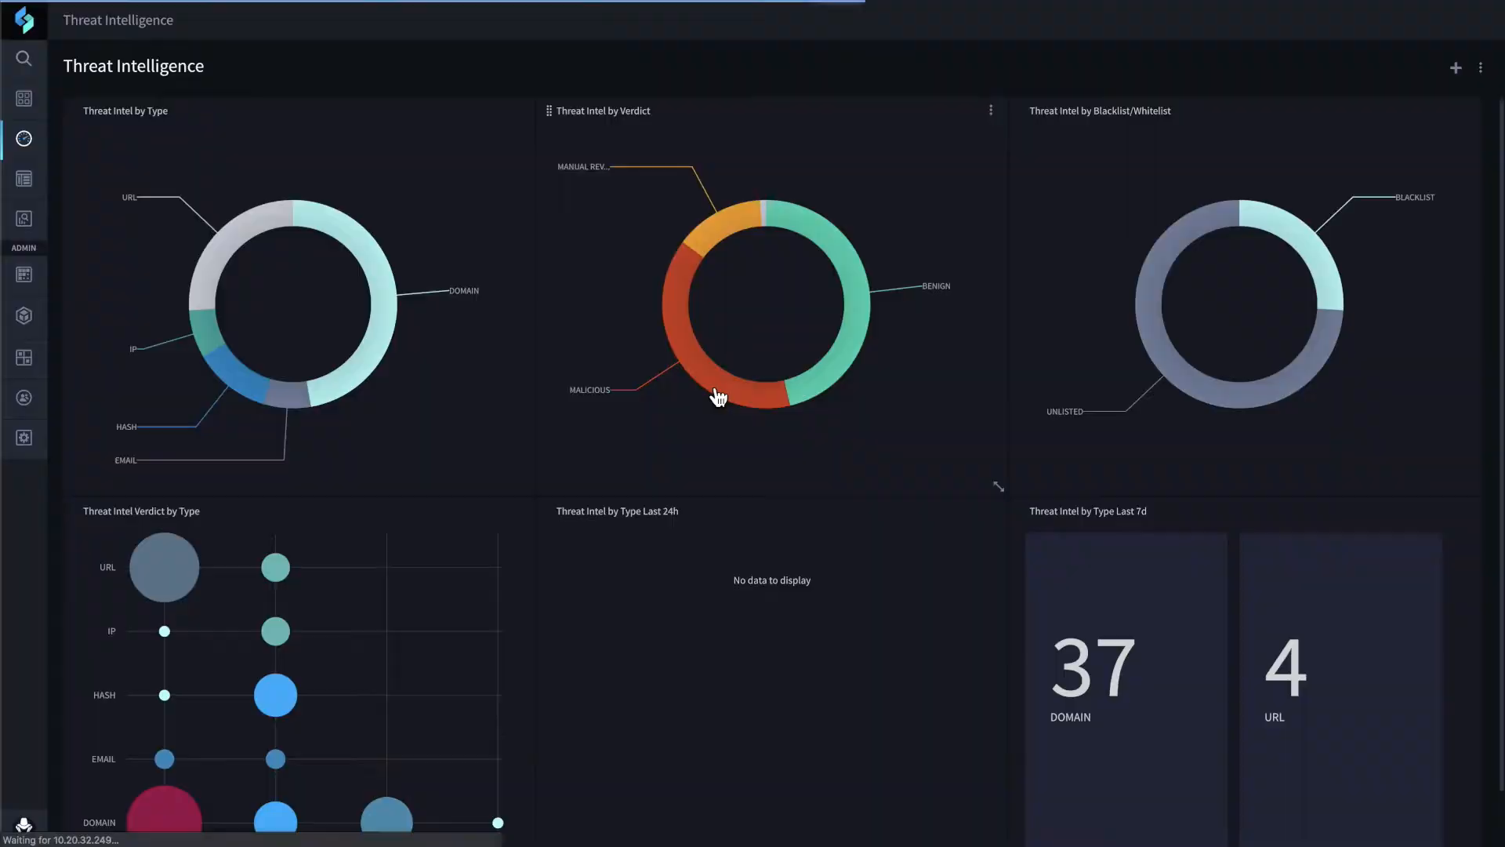
left_click(758, 393)
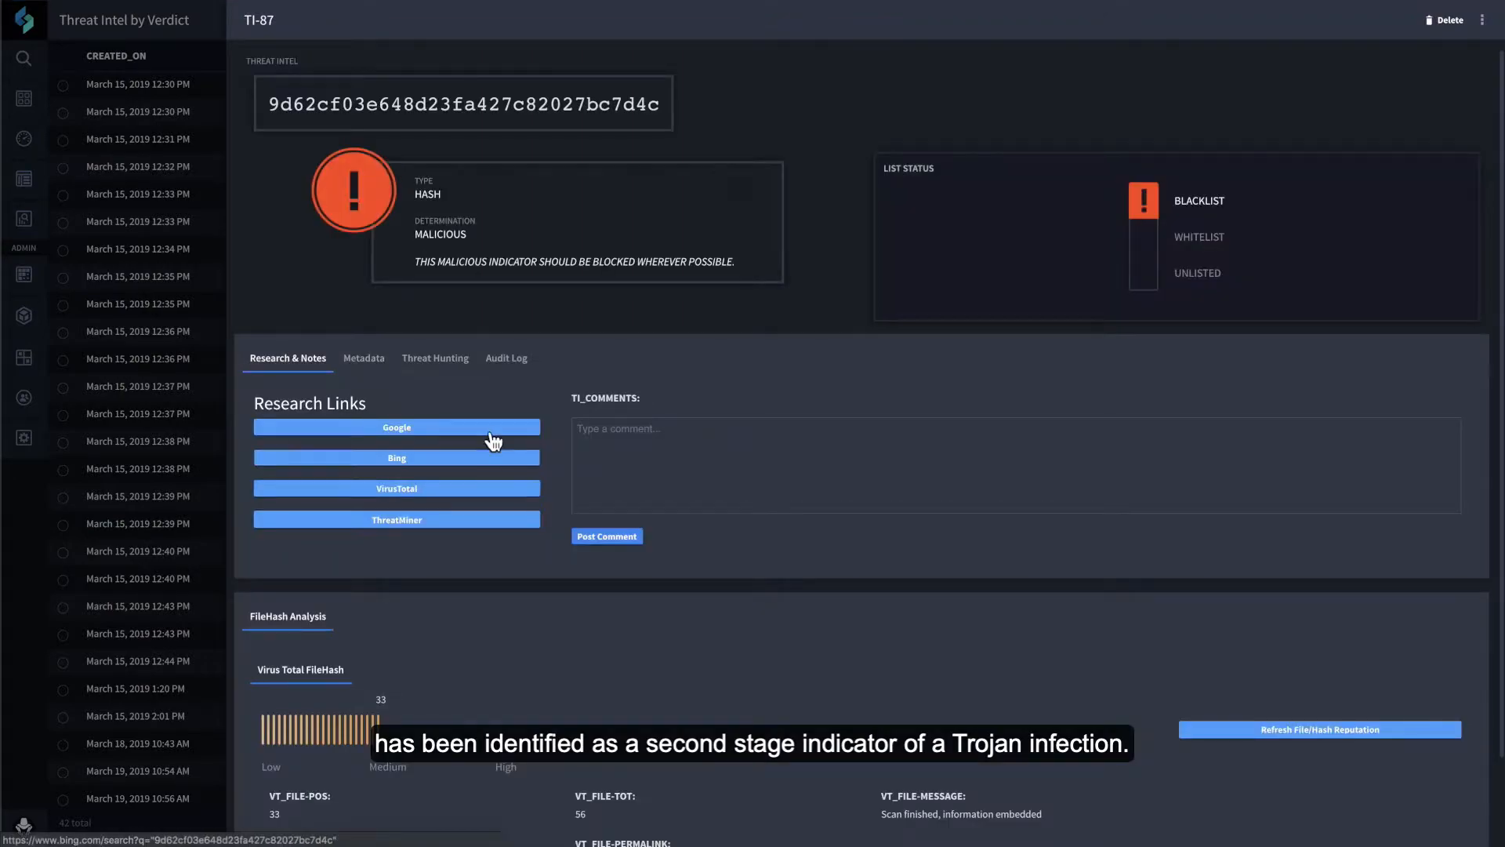
Close the verdict list and review TI-87's VirusTotal results: blacklisted, 33 of 56 detections.
left_click(22, 178)
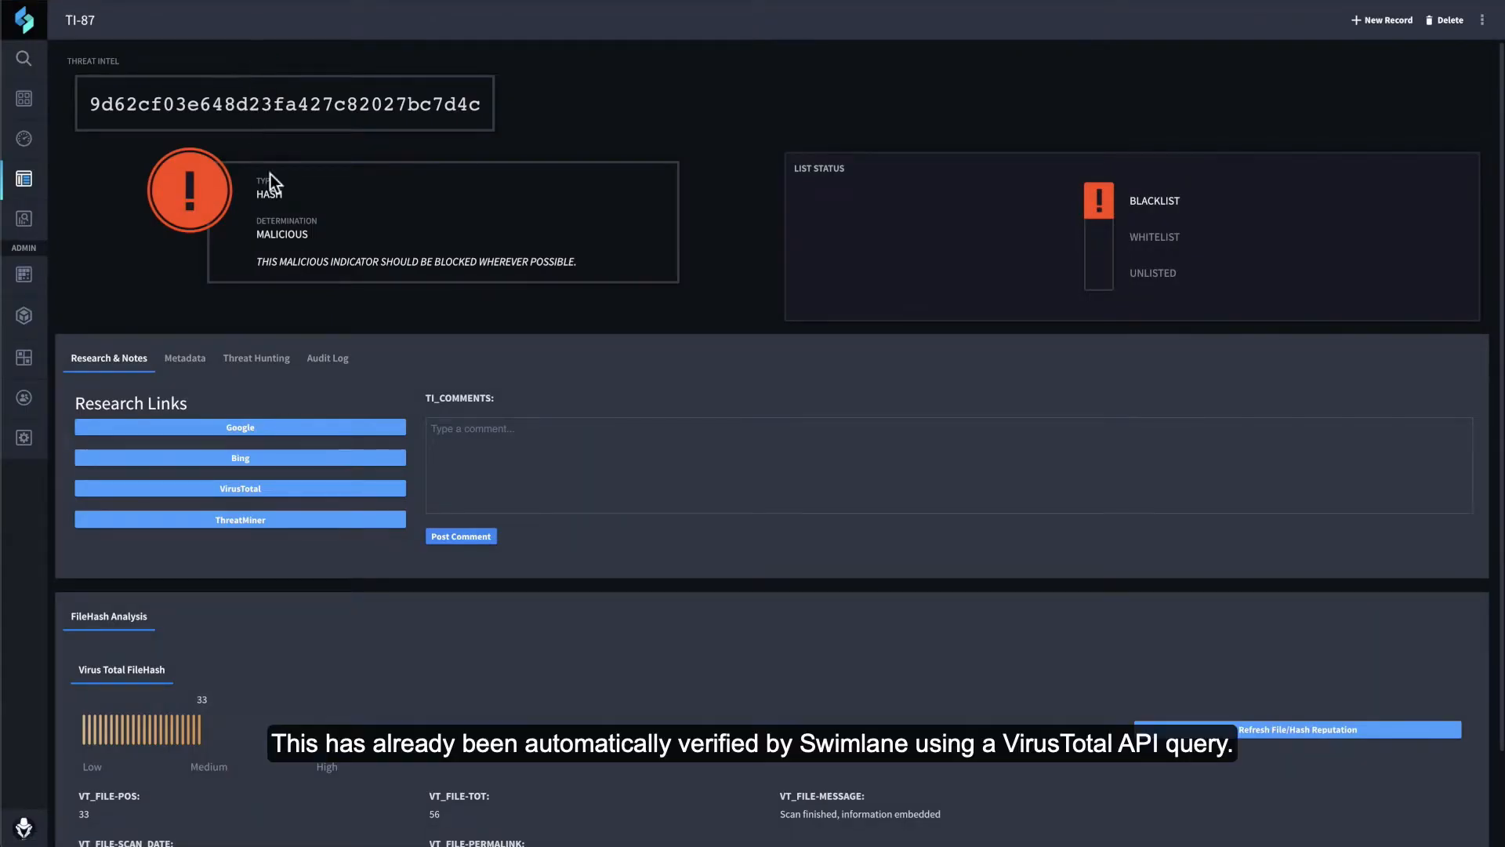
scroll("down", 3)
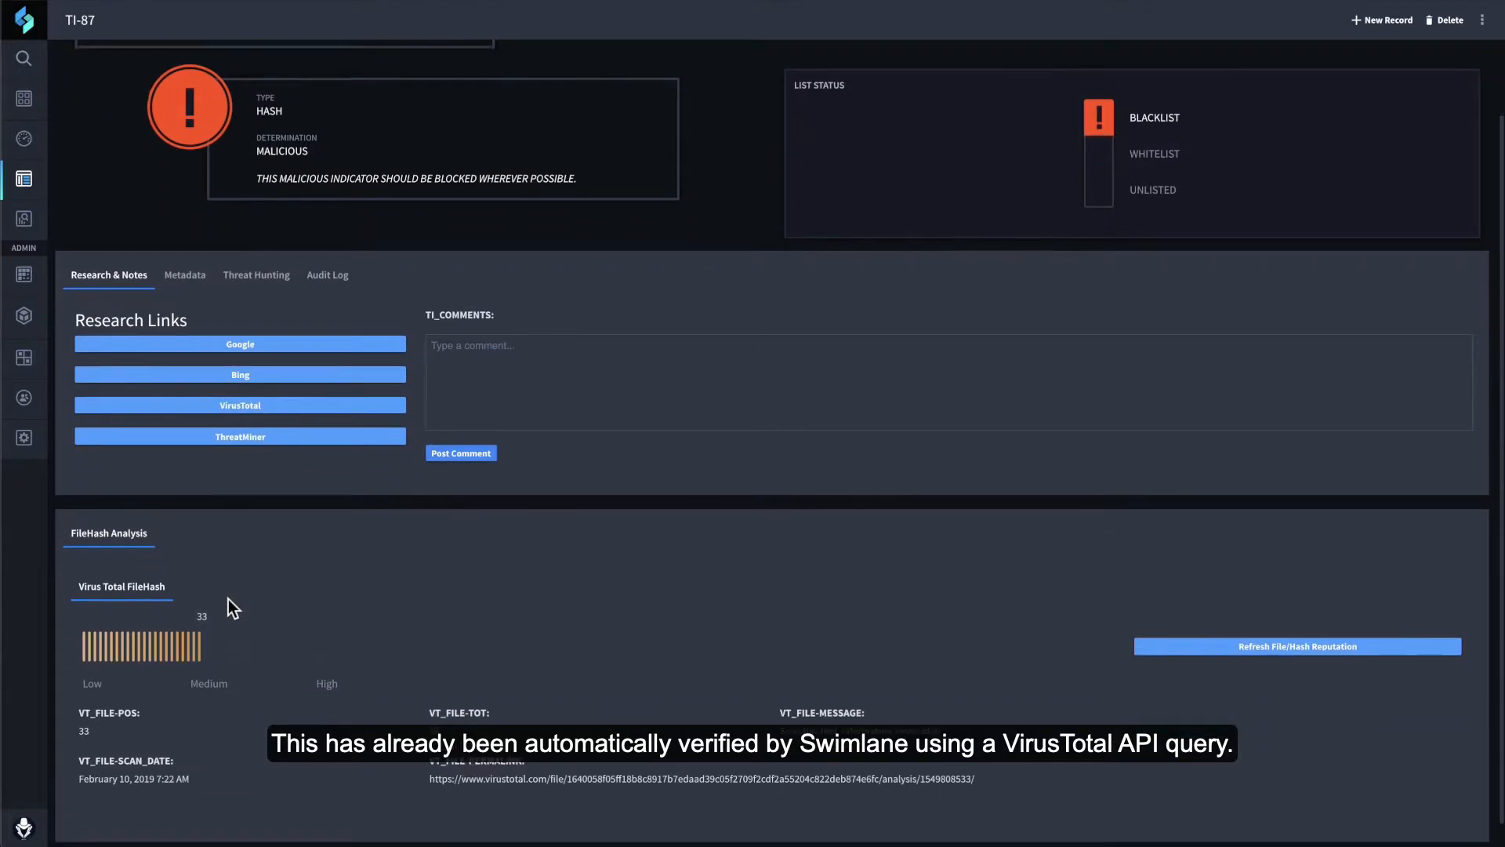
scroll("up", 3)
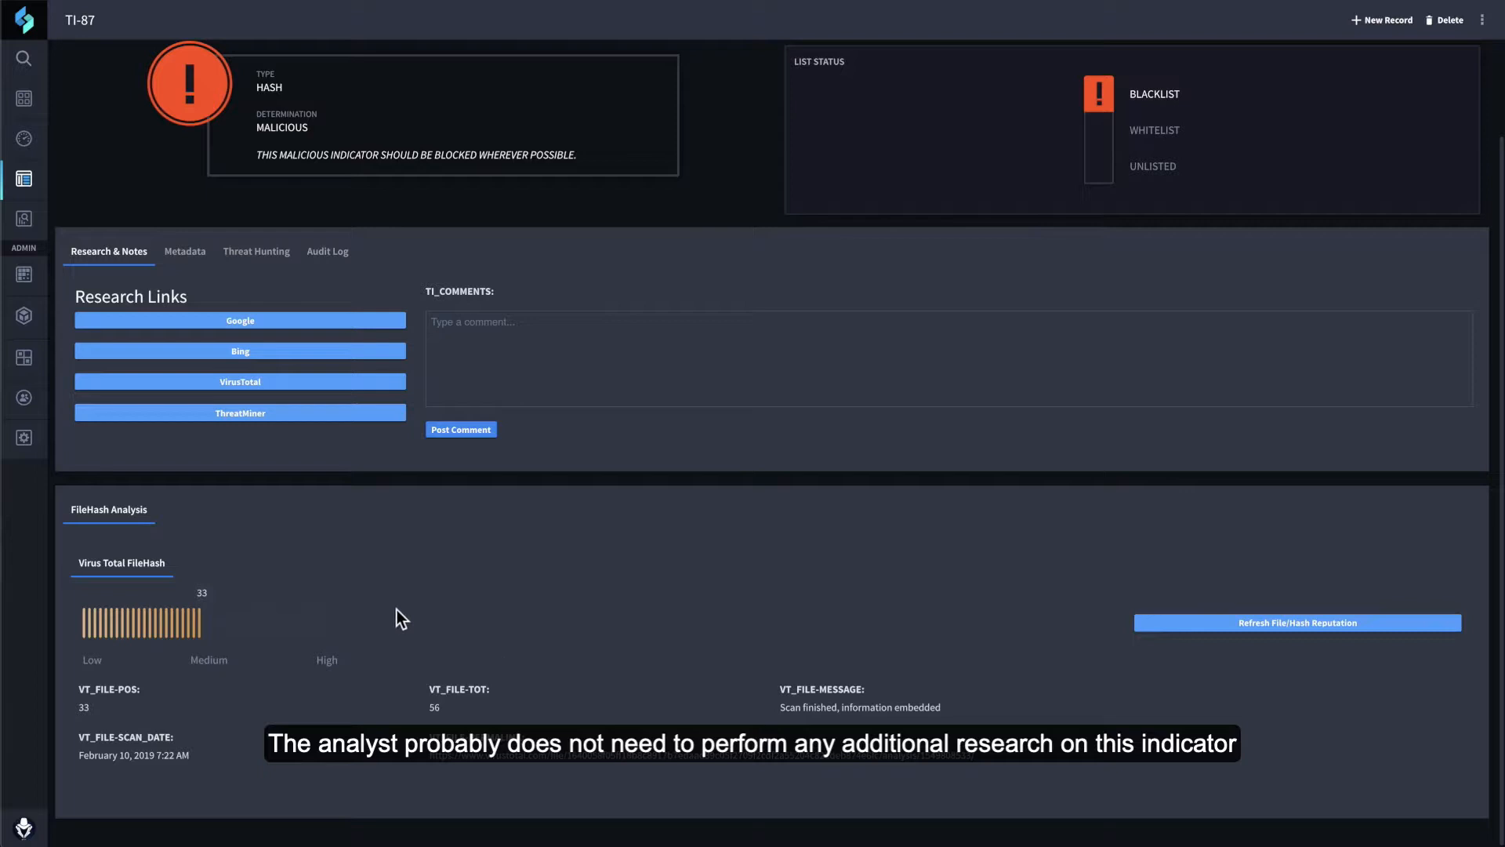
scroll("up", 3)
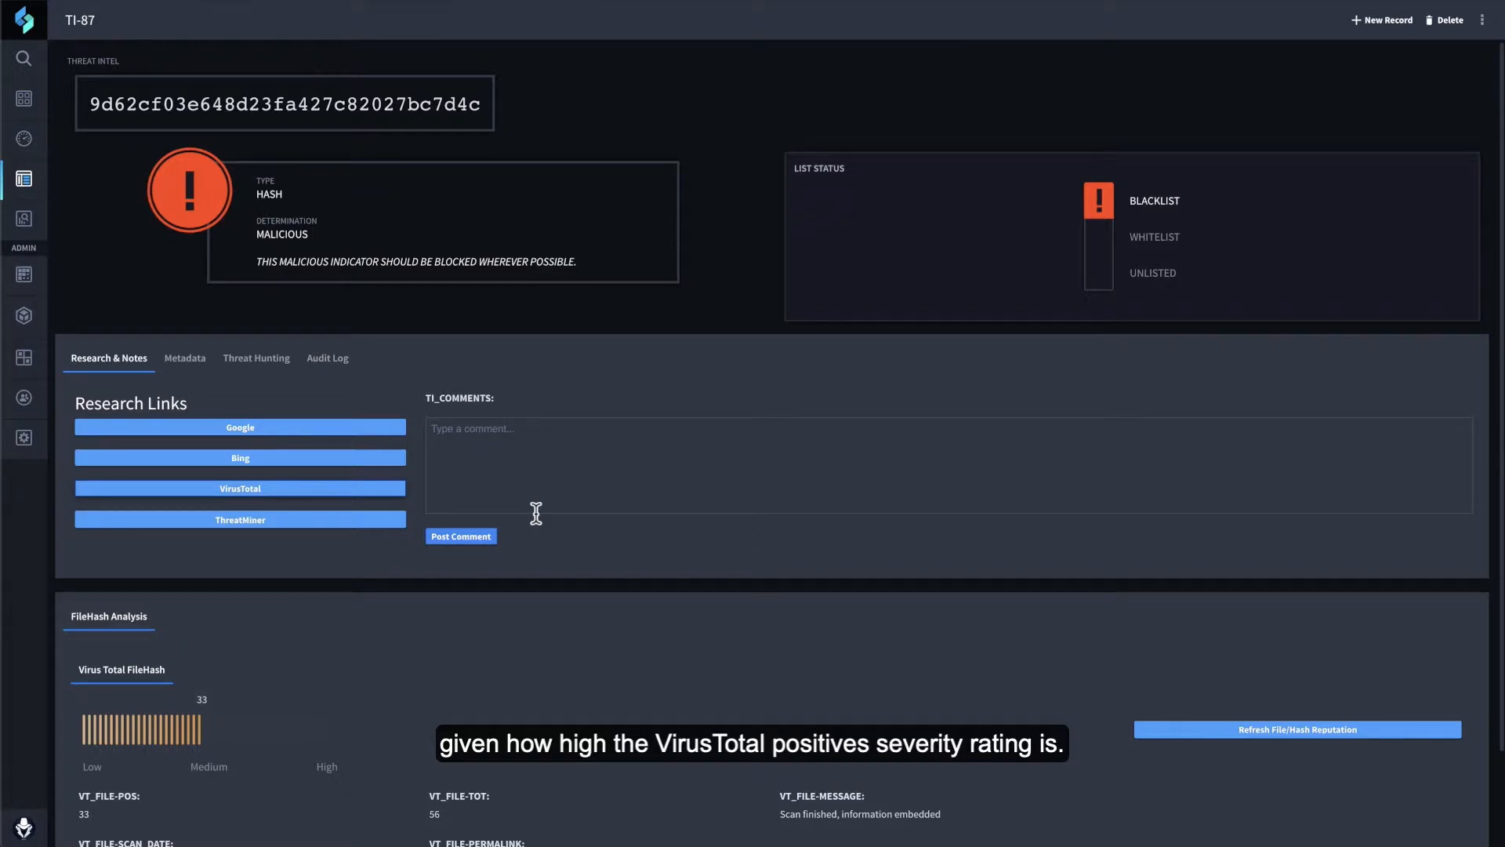
scroll("down", 3)
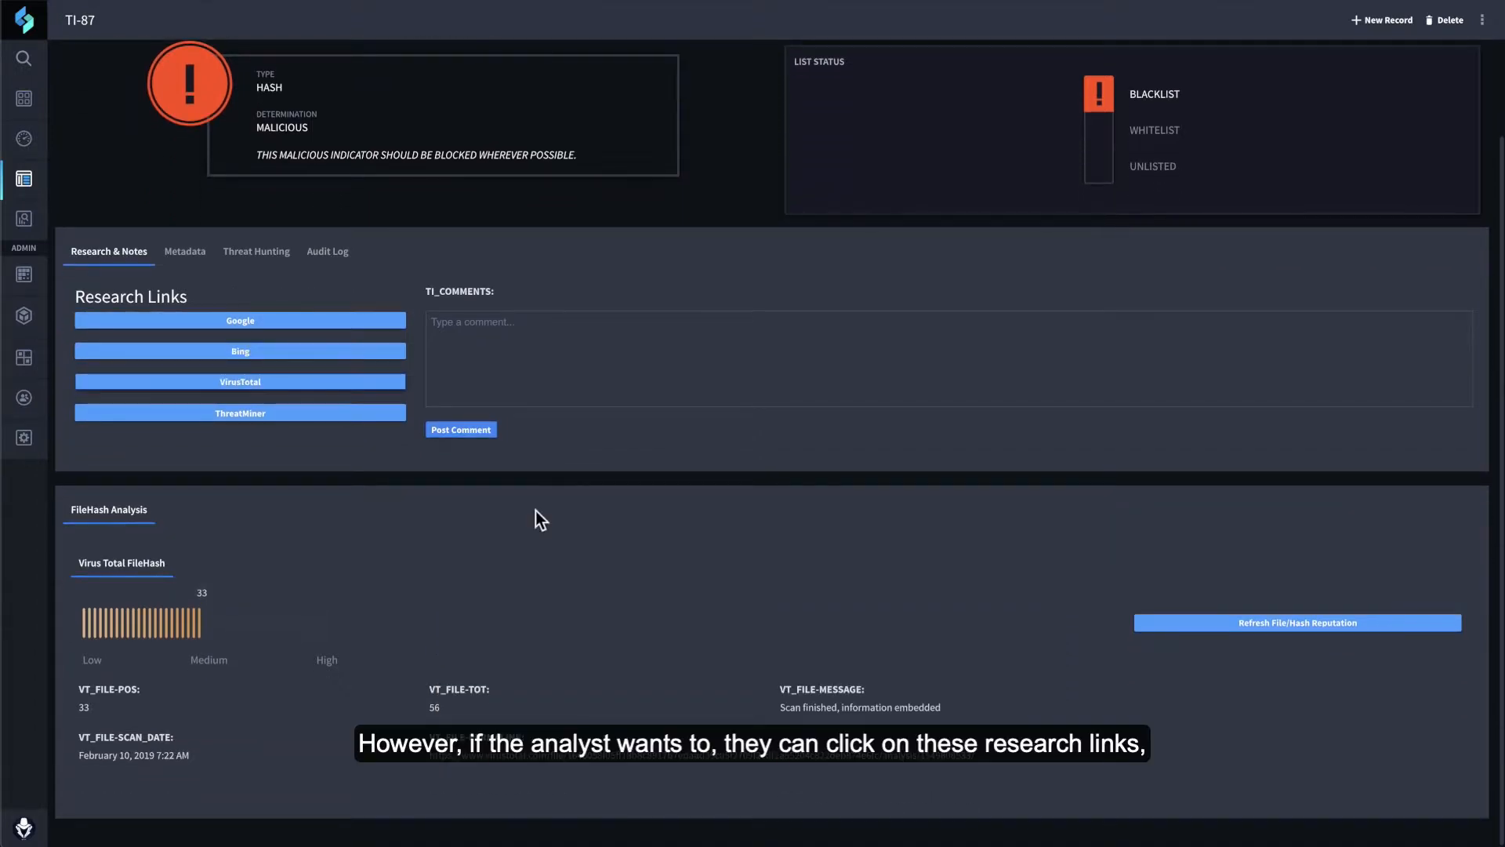
scroll("up", 3)
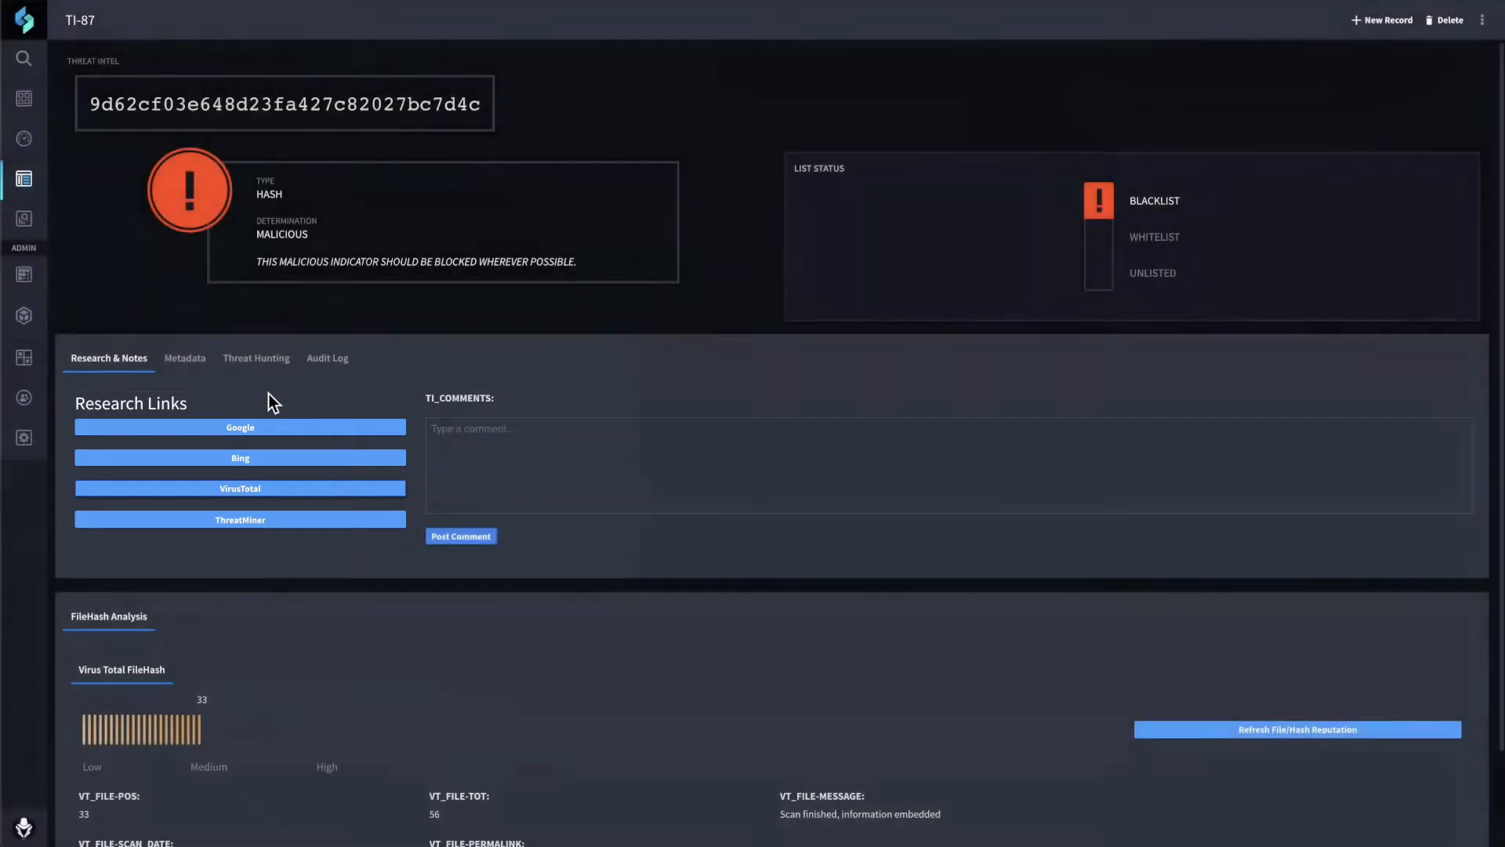
Check TI-87's threat hunts, find none, and start hunt TH-59 with Go Hunting.
left_click(256, 358)
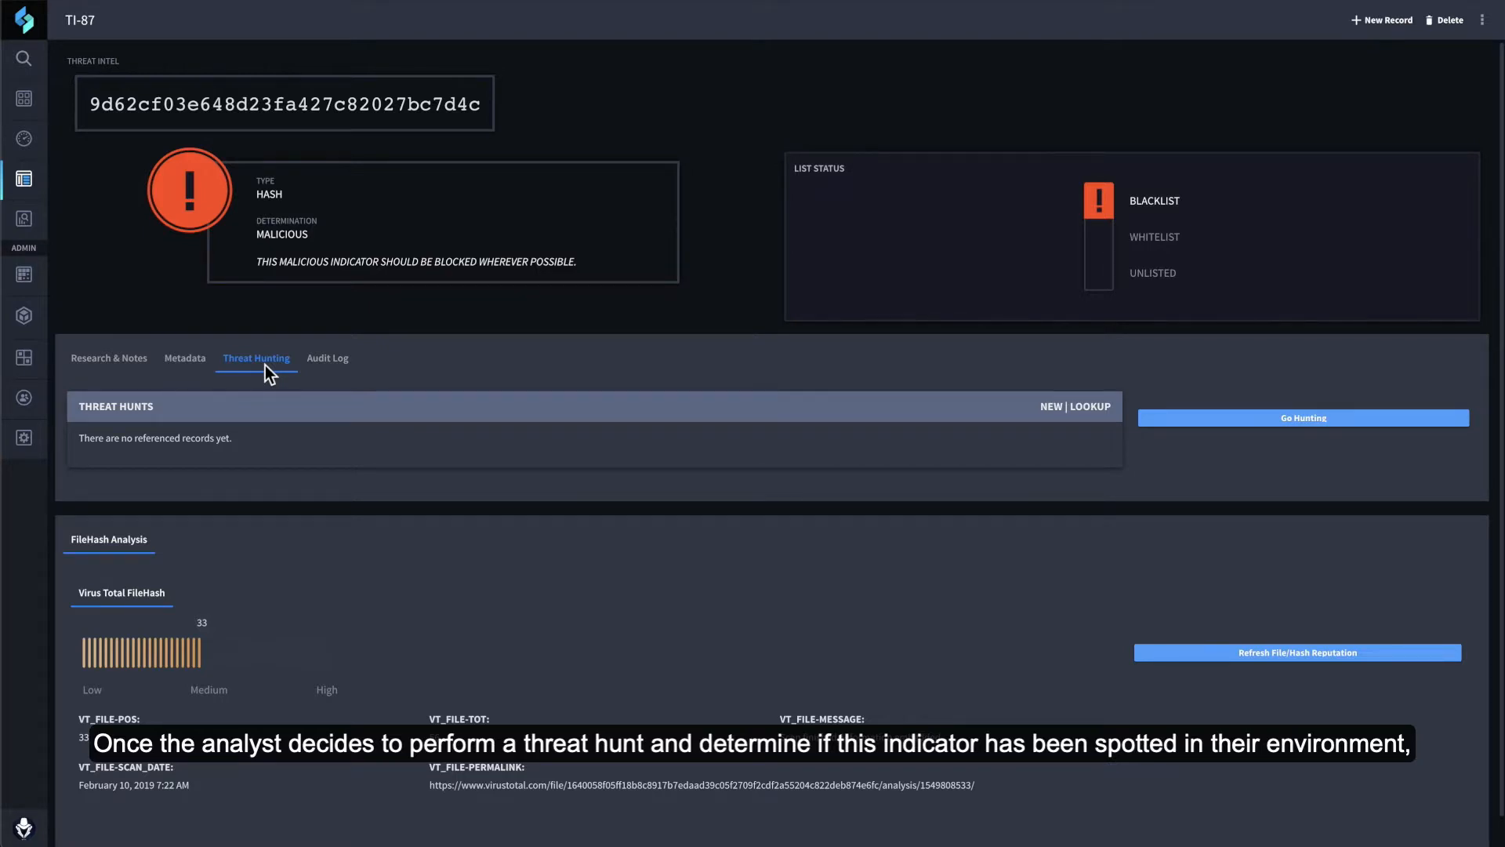
left_click(256, 359)
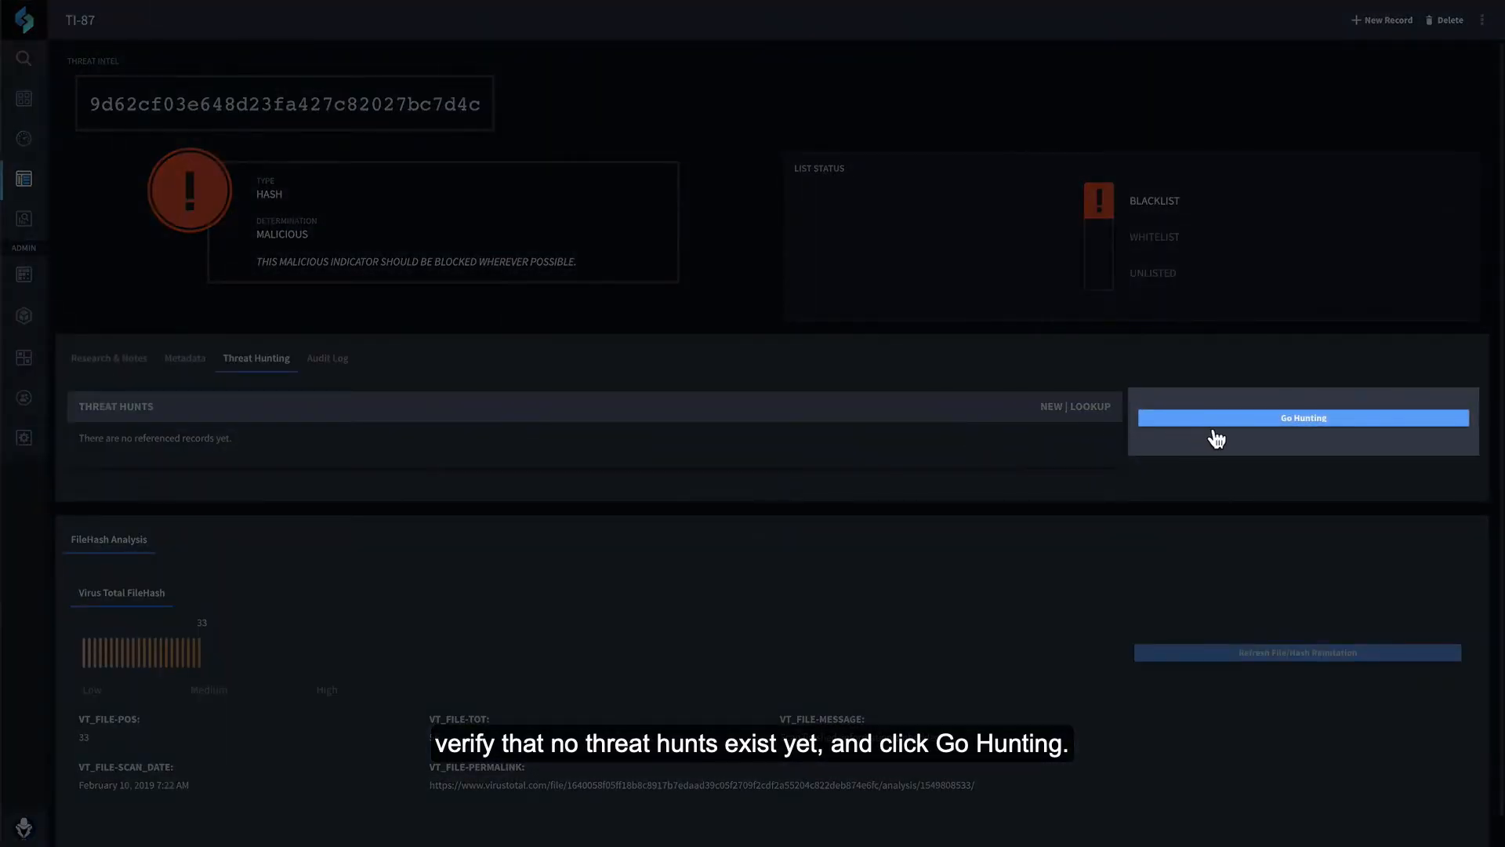
left_click(1302, 418)
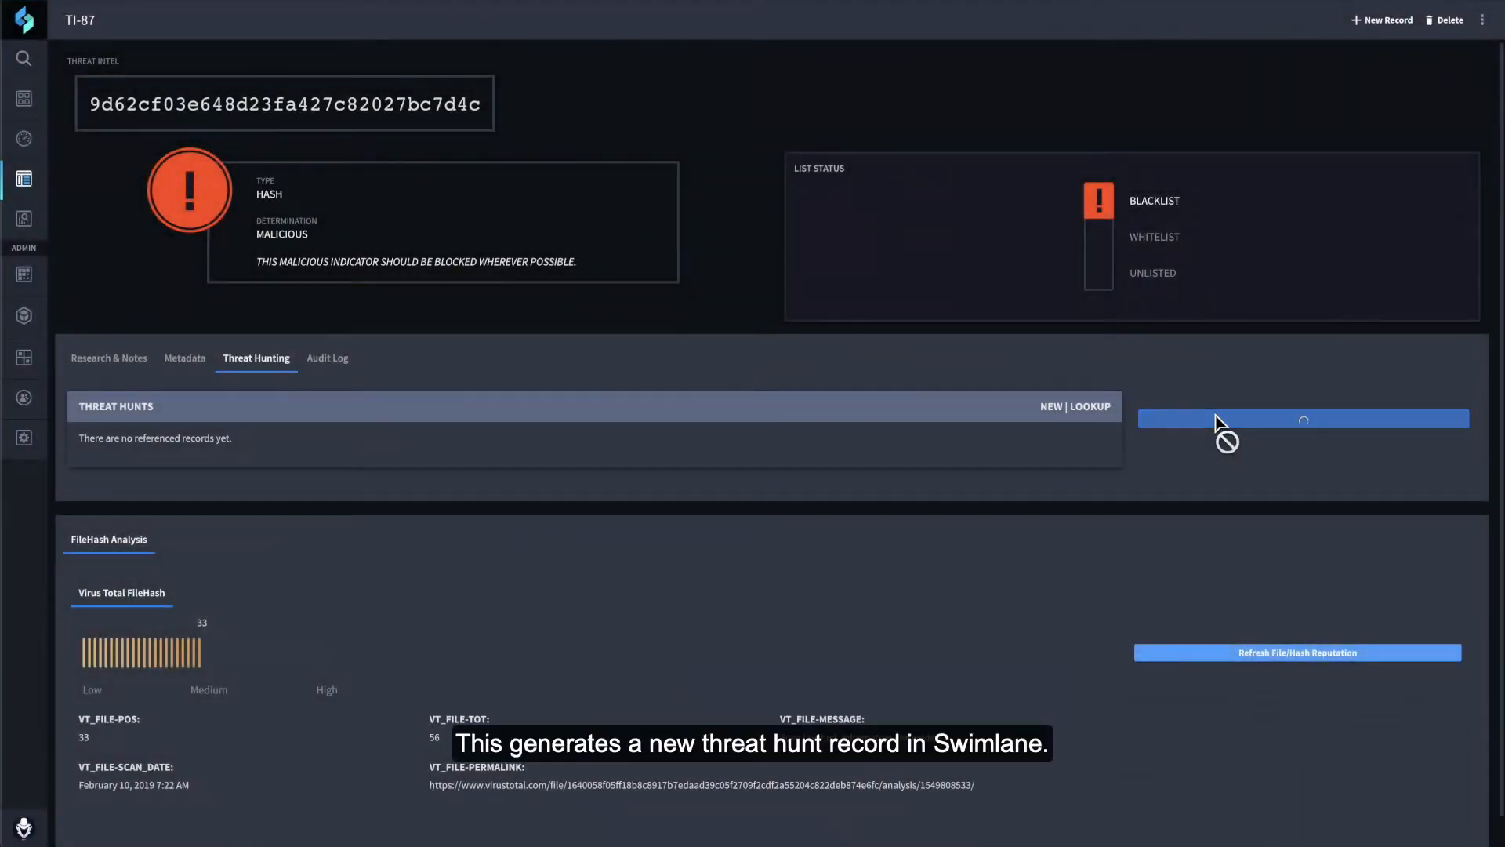
mouse_move(1164, 440)
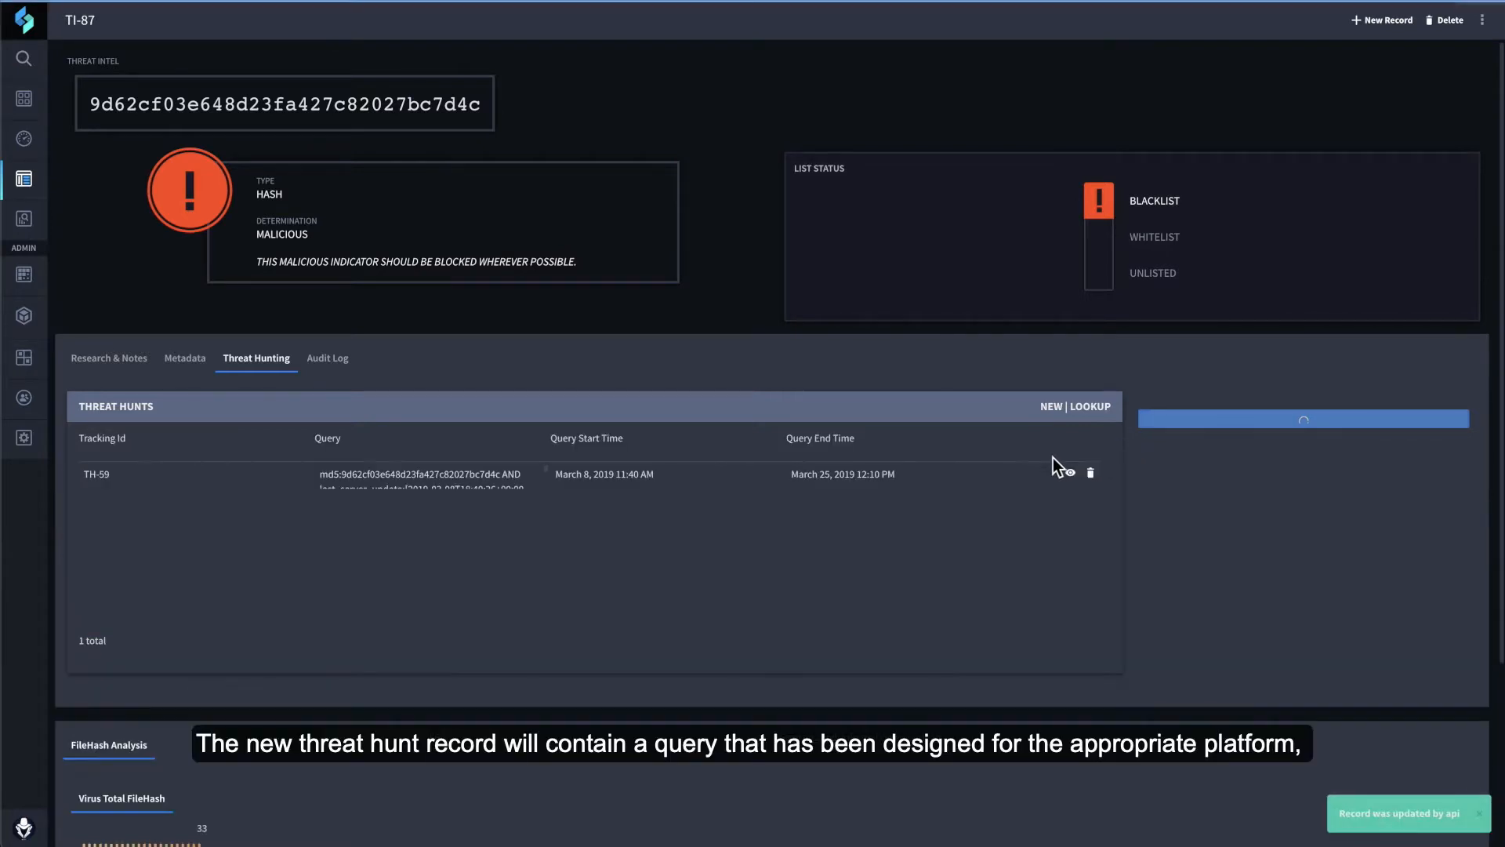
mouse_move(1069, 475)
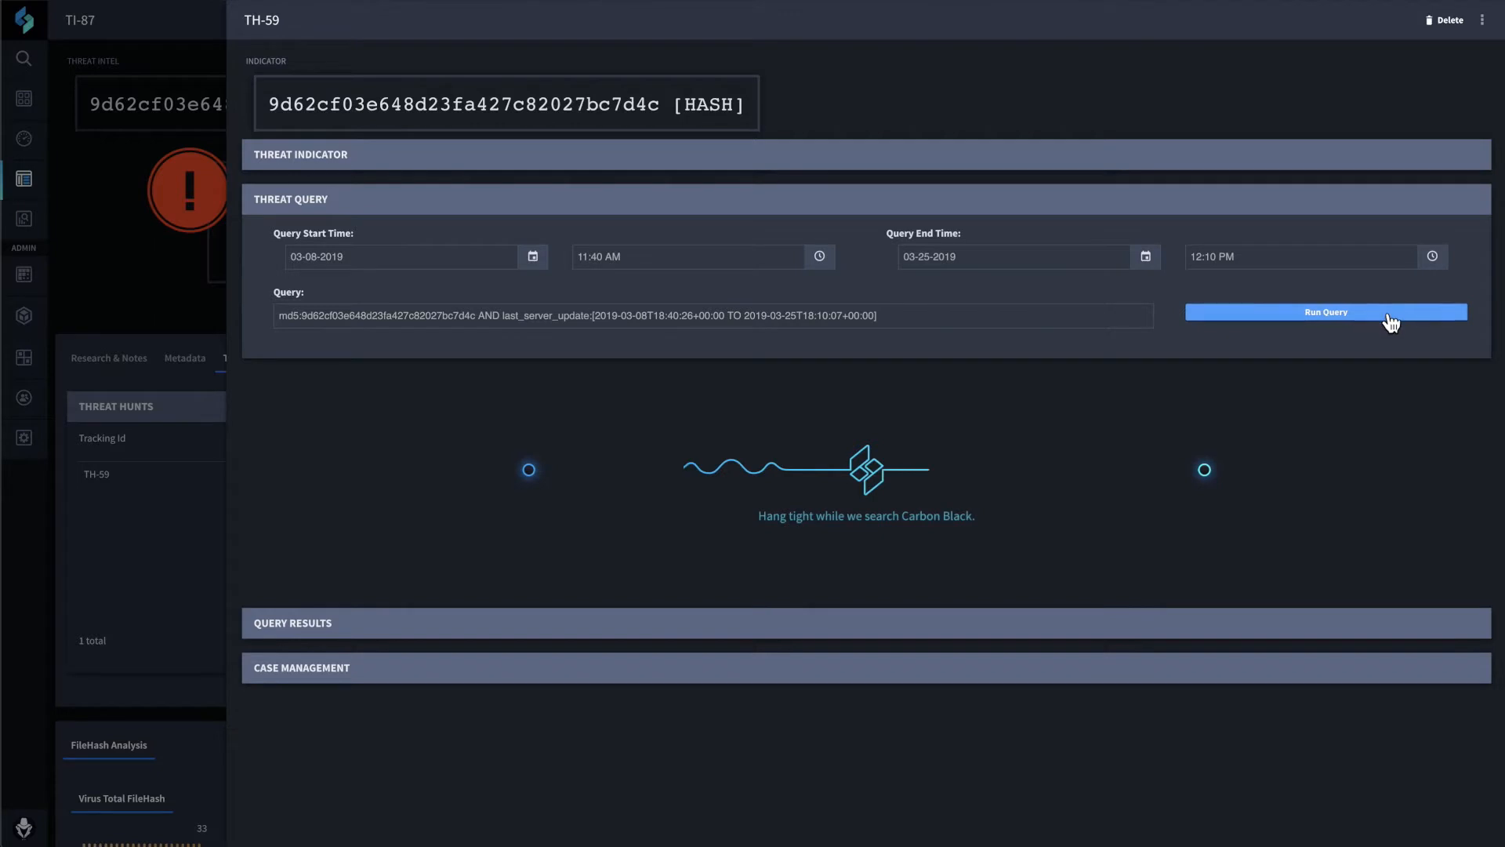
Run TH-59's Carbon Black query, returning 7 positive results, and generate the incident report.
left_click(1325, 311)
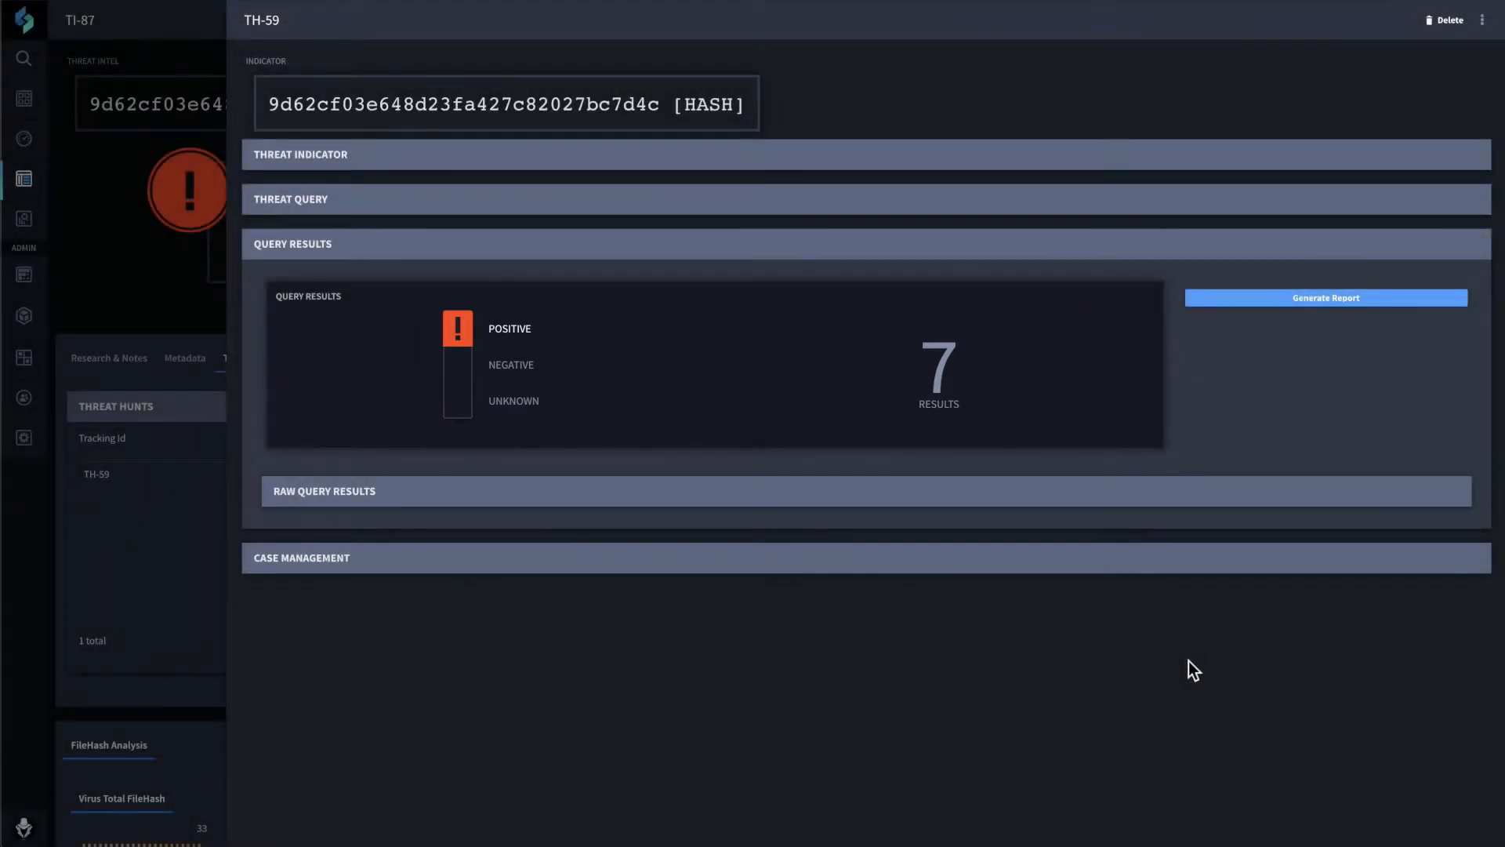
mouse_move(981, 376)
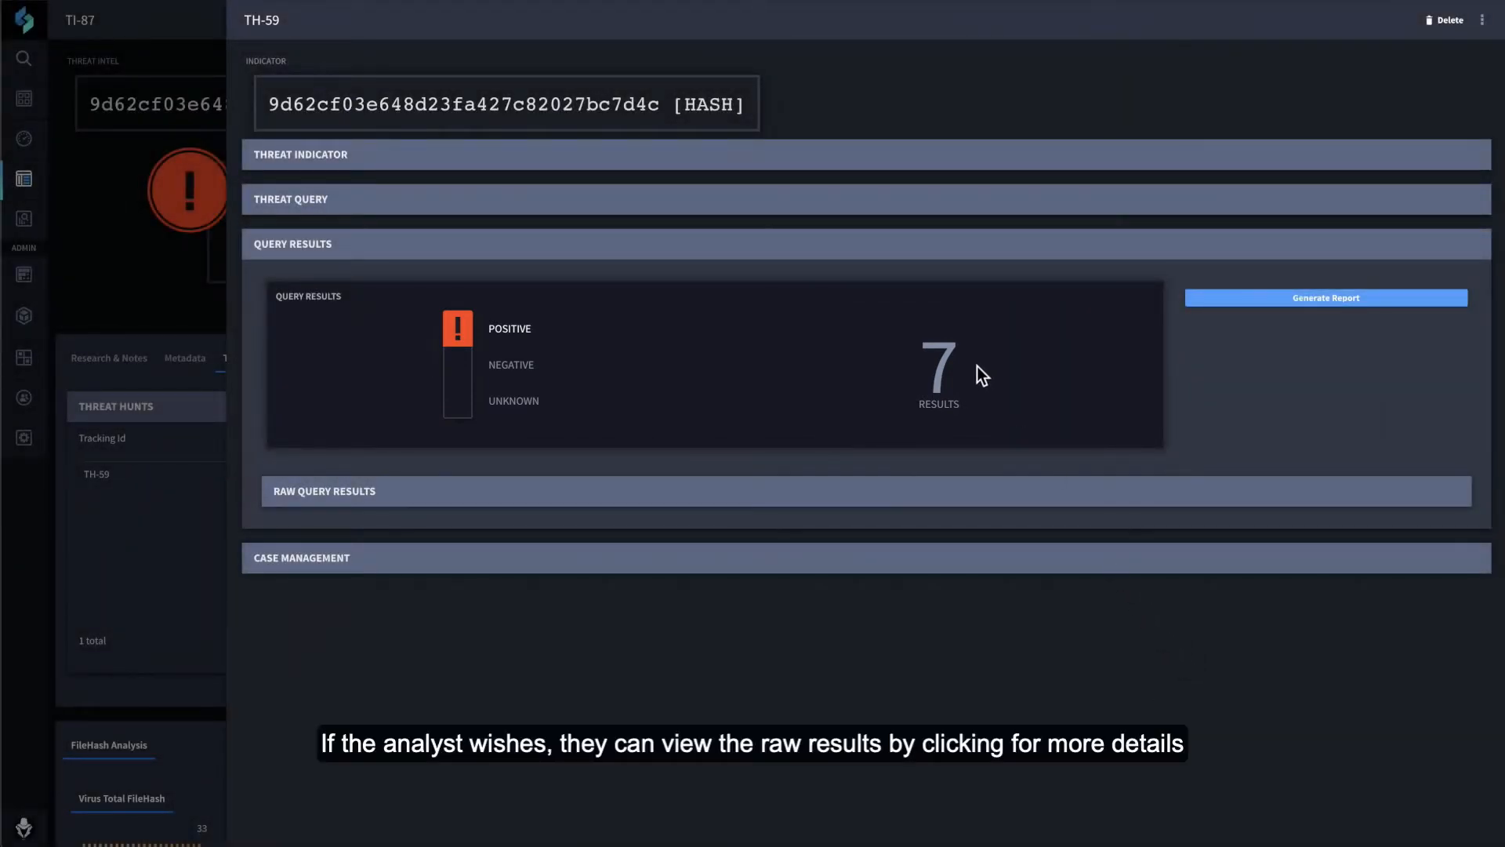
mouse_move(843, 508)
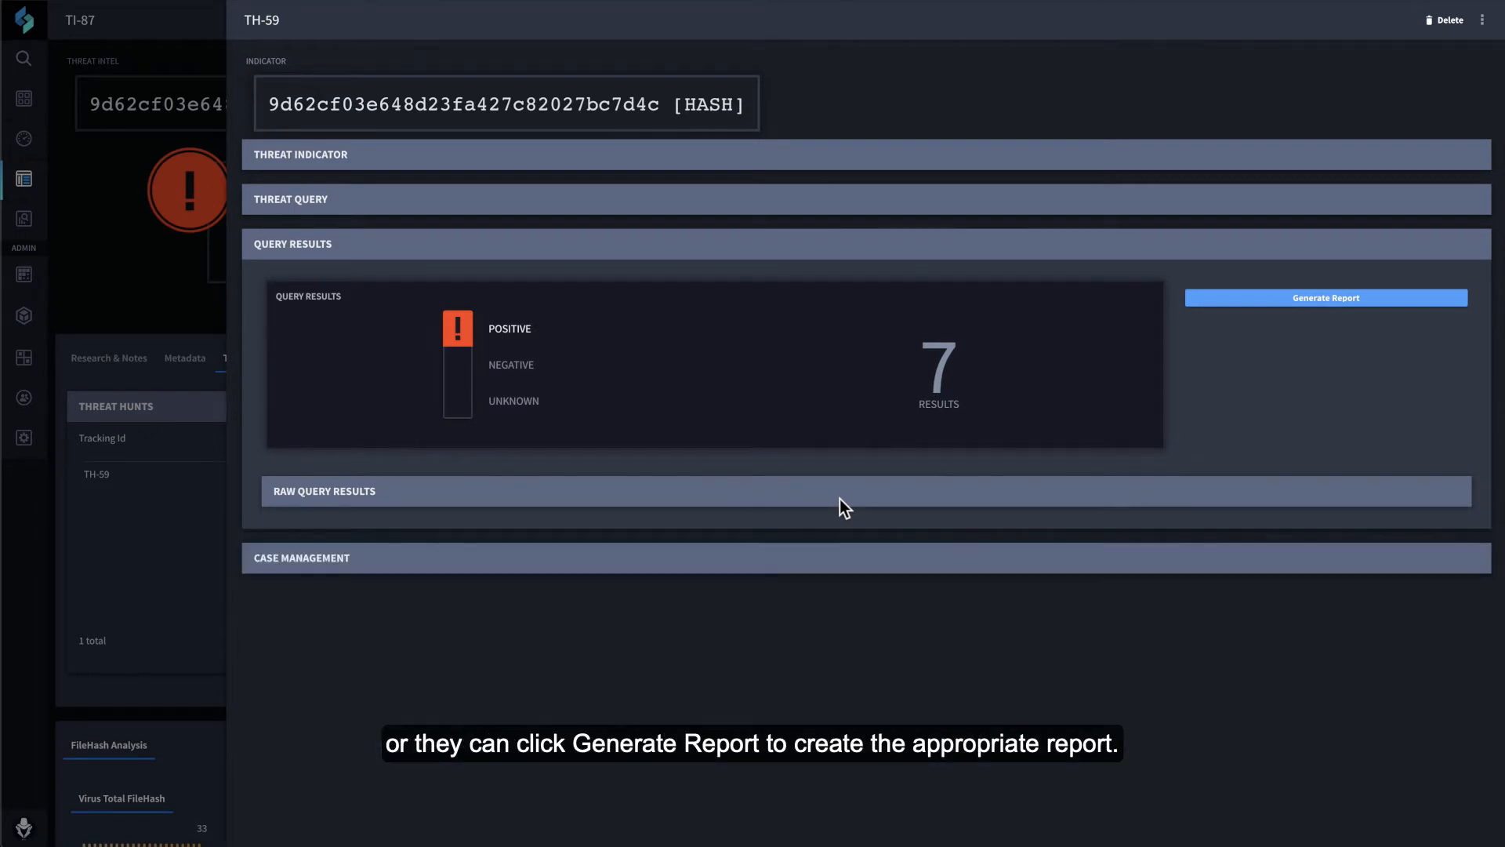
mouse_move(1296, 305)
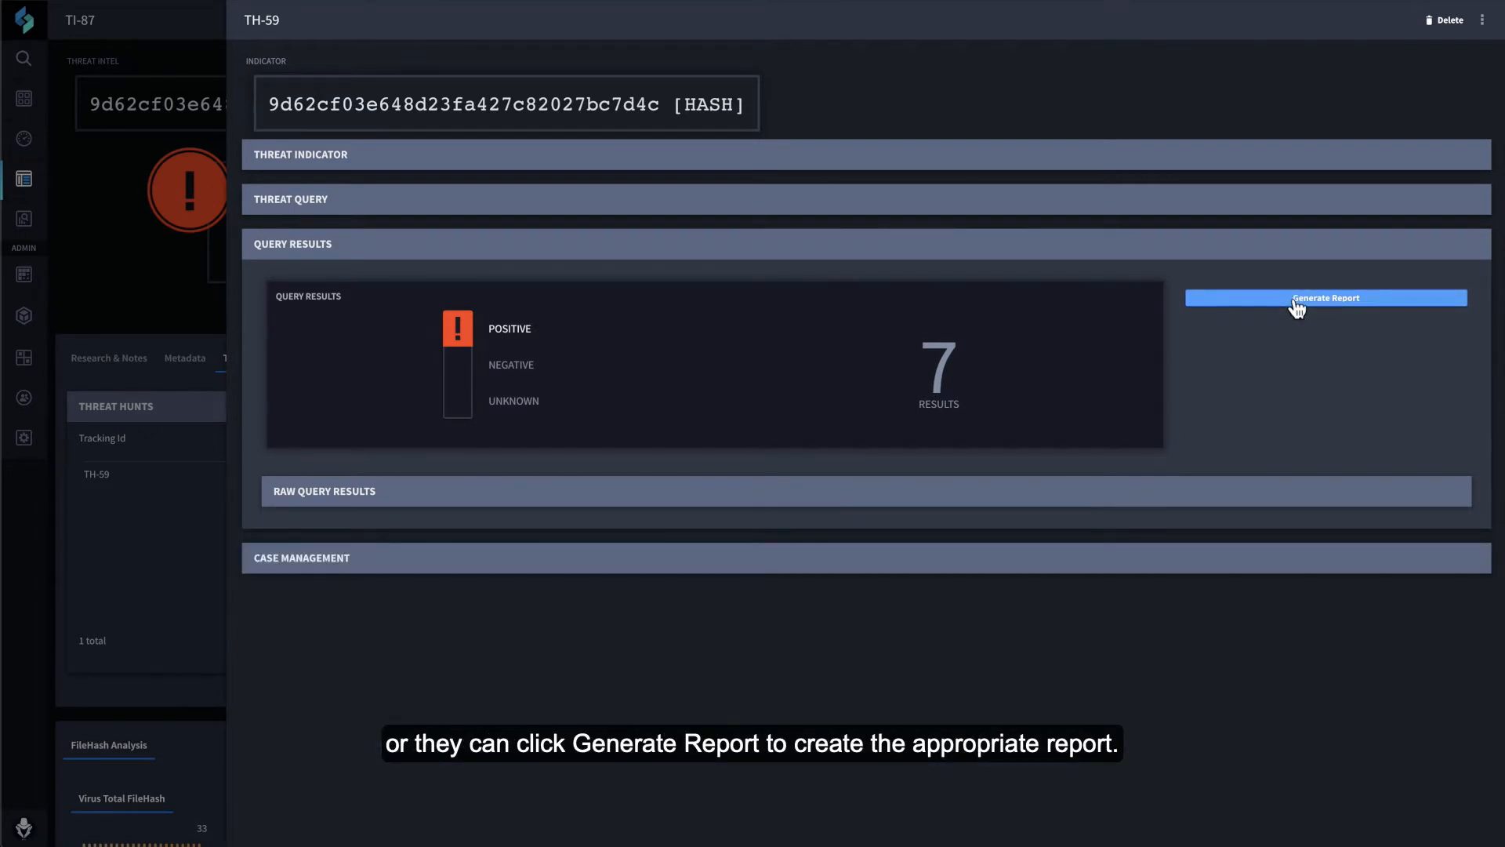
left_click(1326, 298)
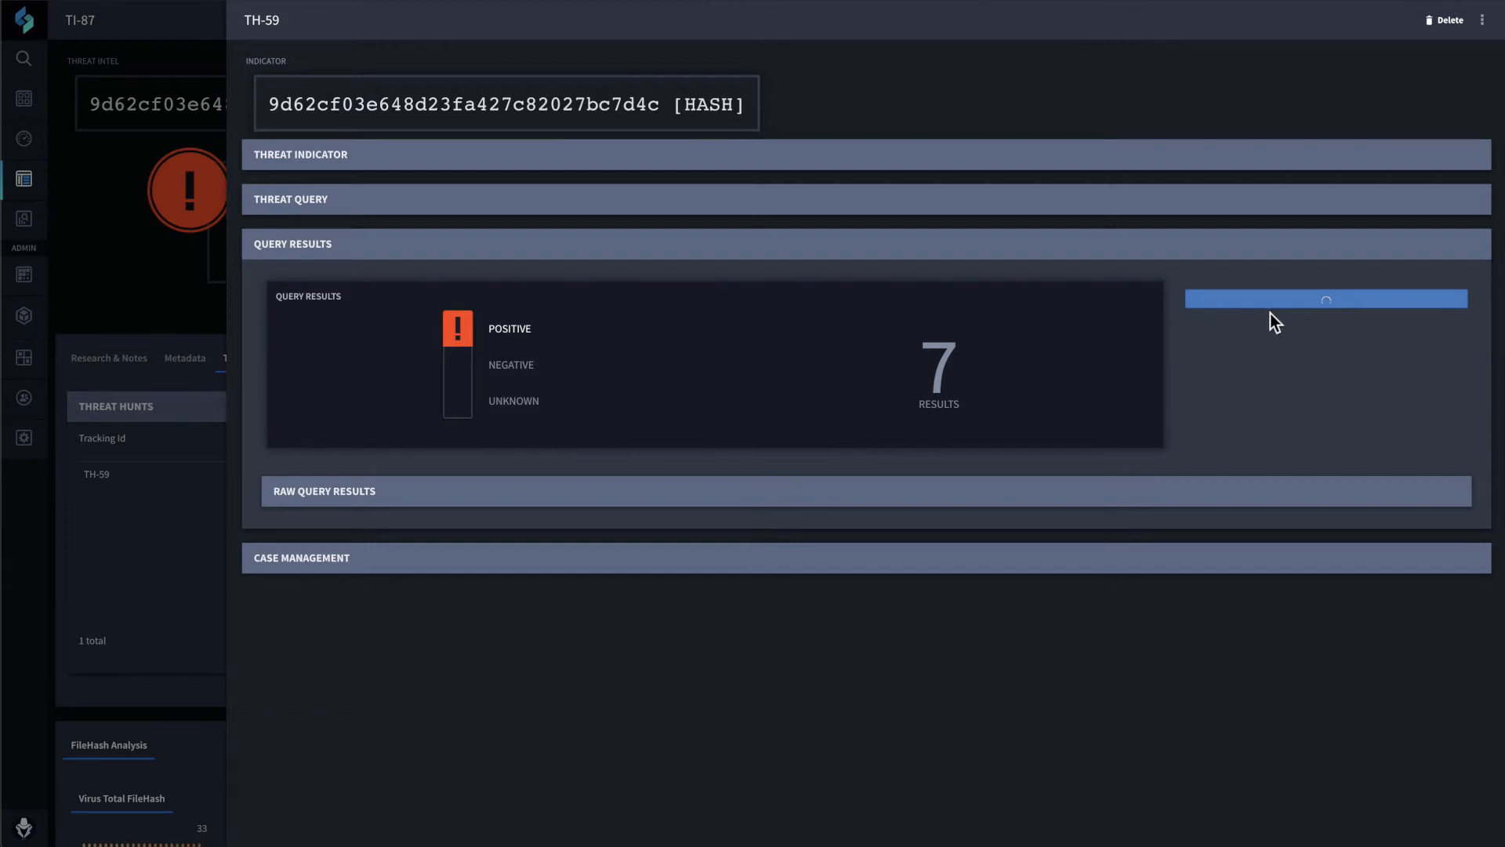
mouse_move(1244, 355)
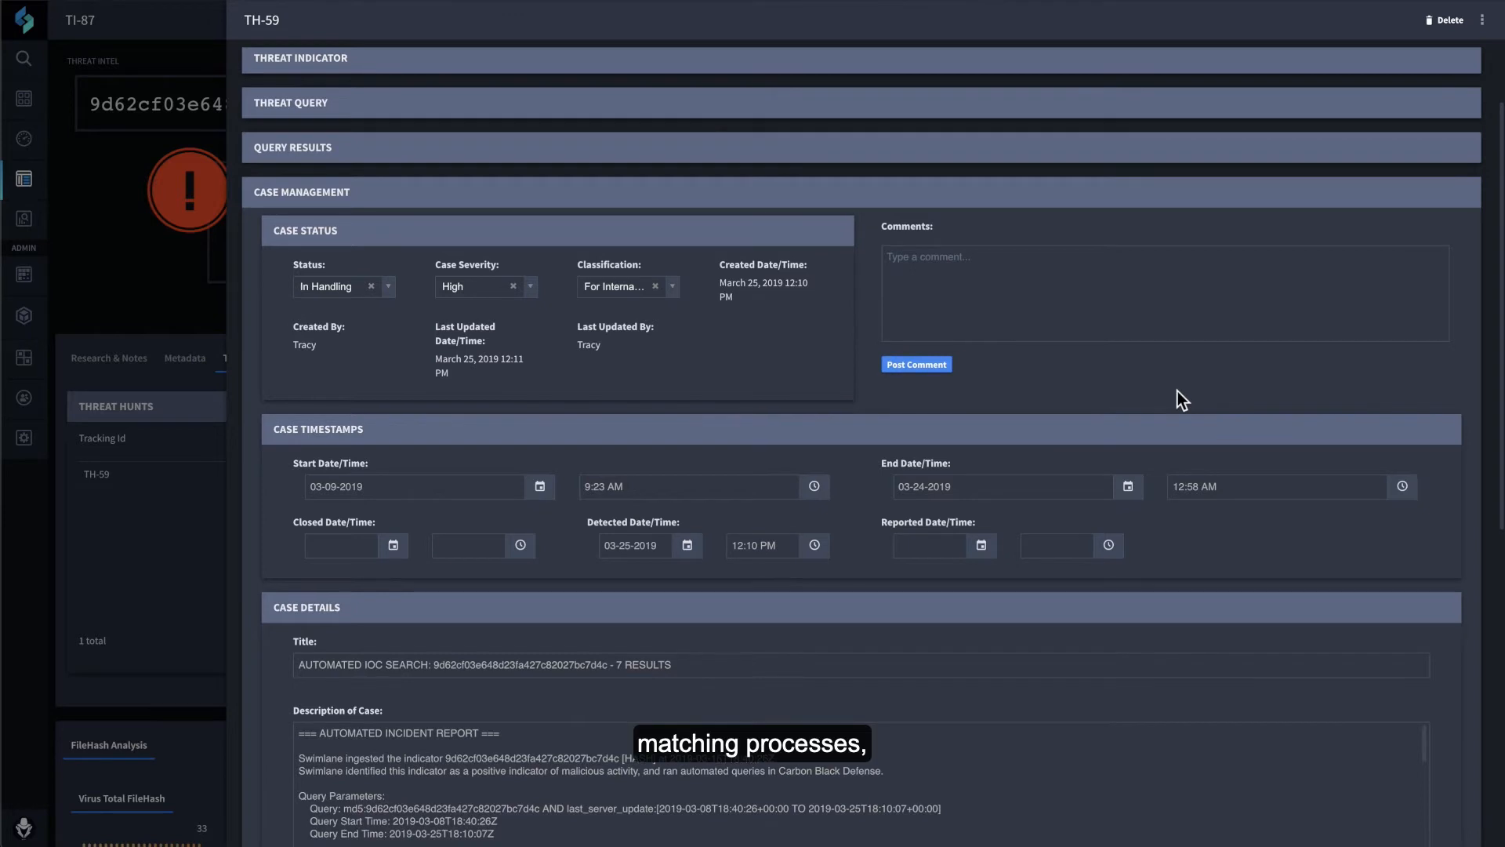
scroll("up", 3)
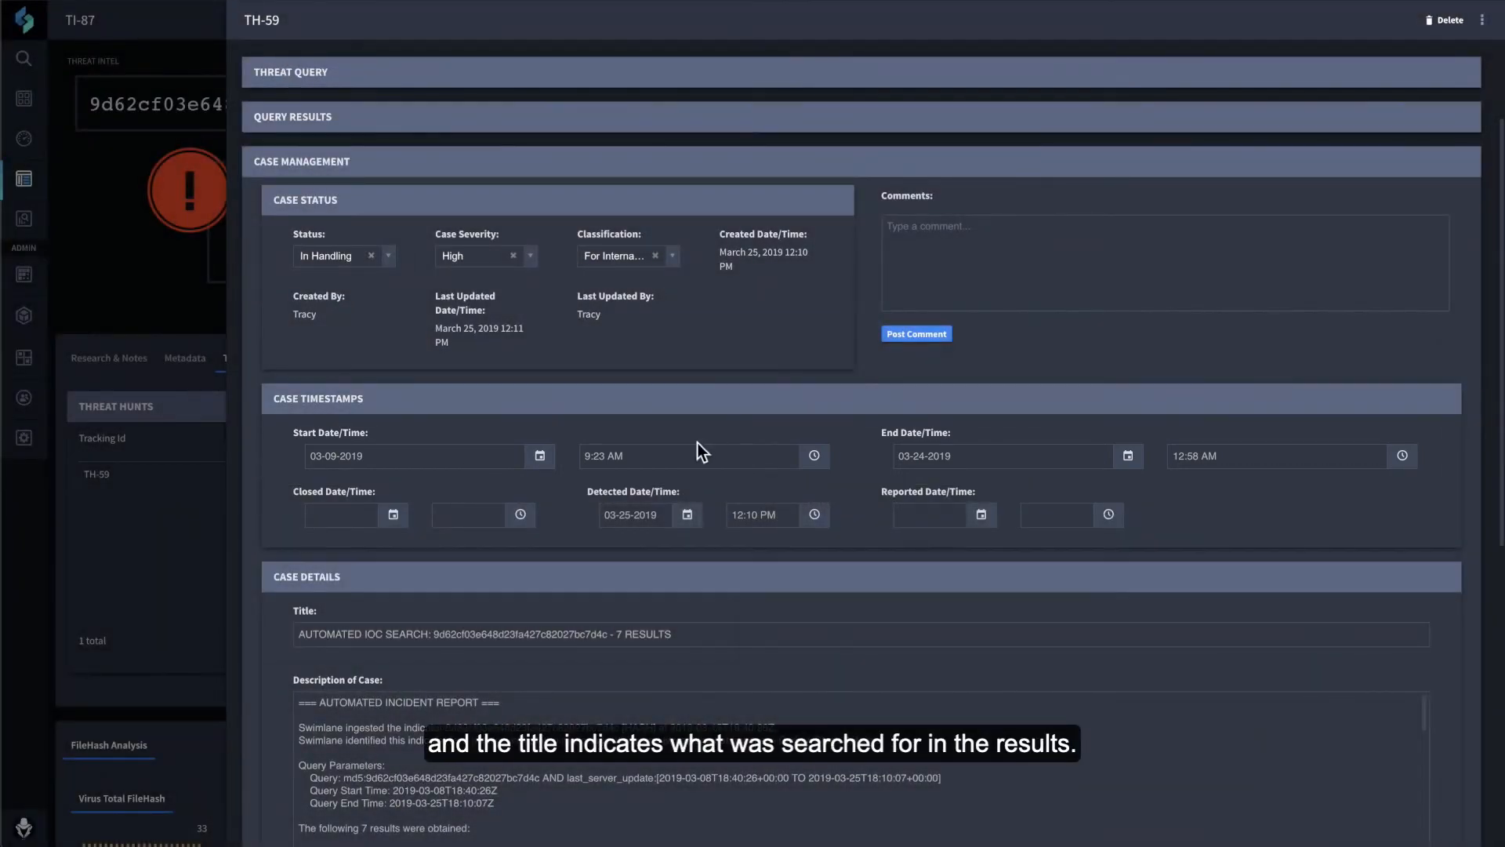
mouse_move(535, 633)
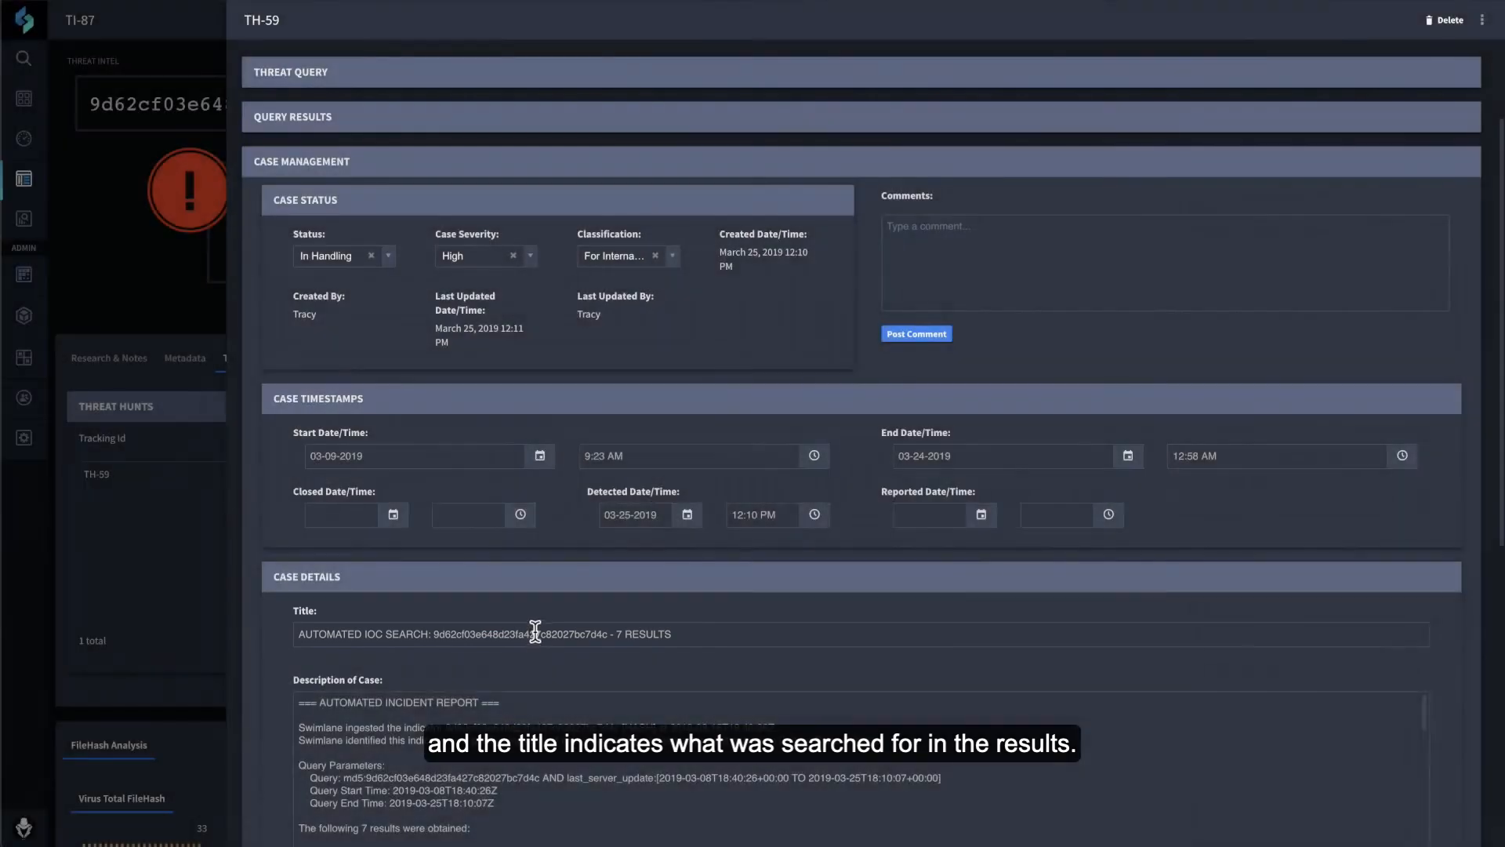
scroll("down", 3)
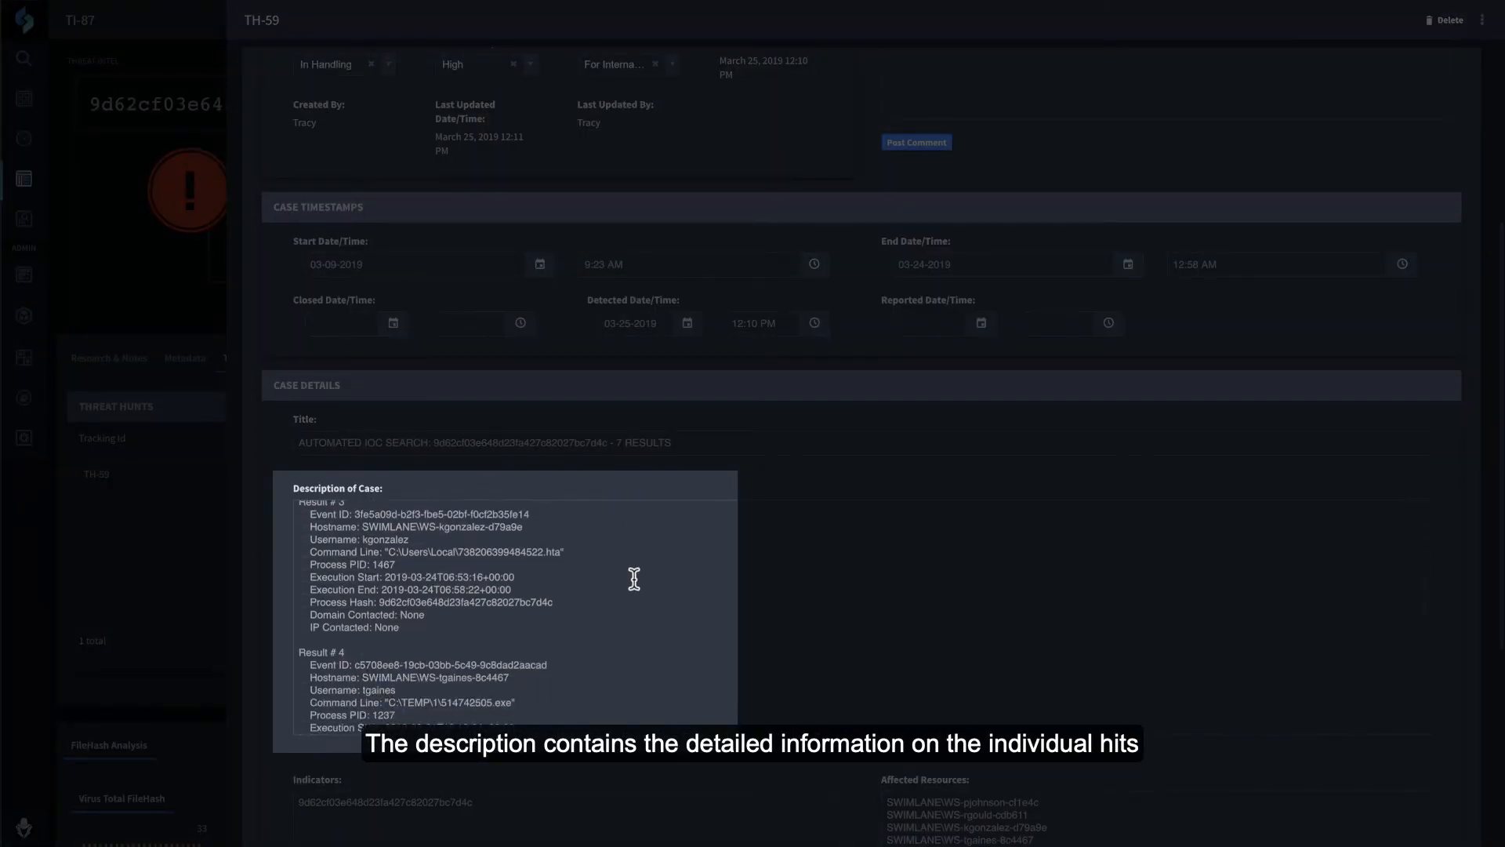
scroll("down", 3)
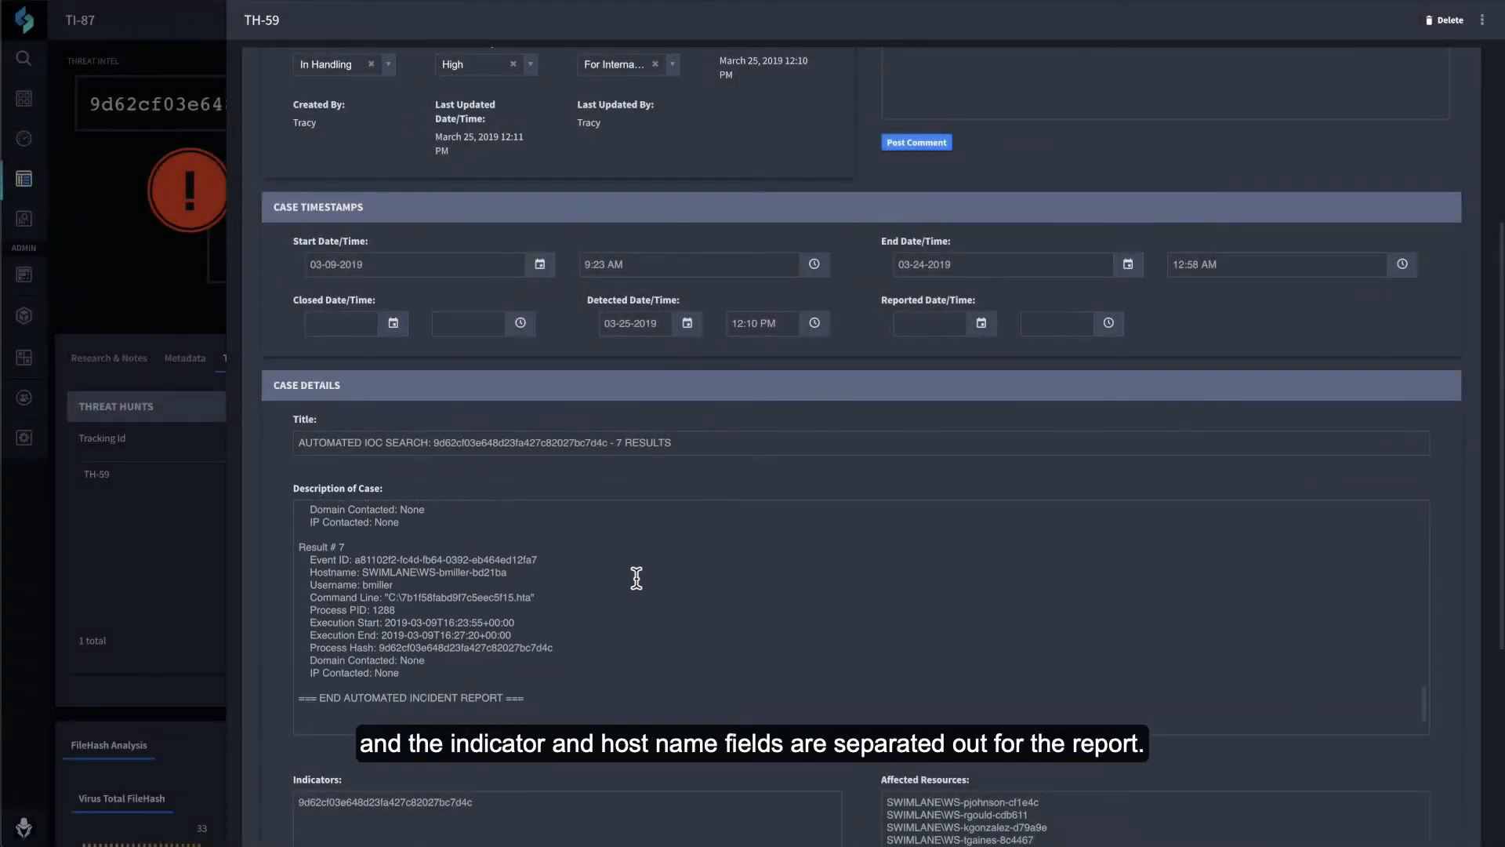
scroll("down", 3)
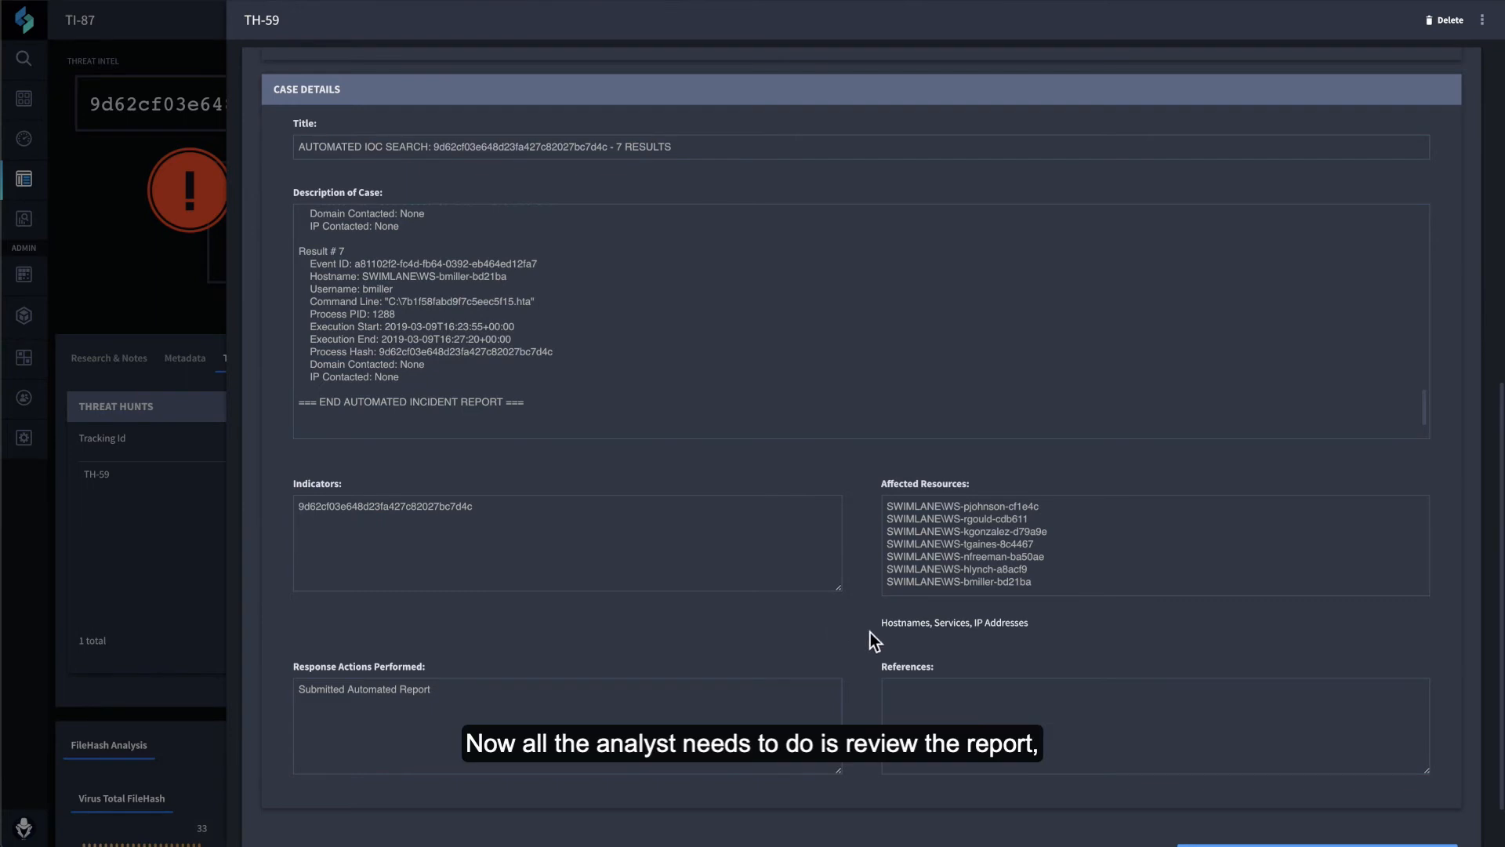
scroll("up", 3)
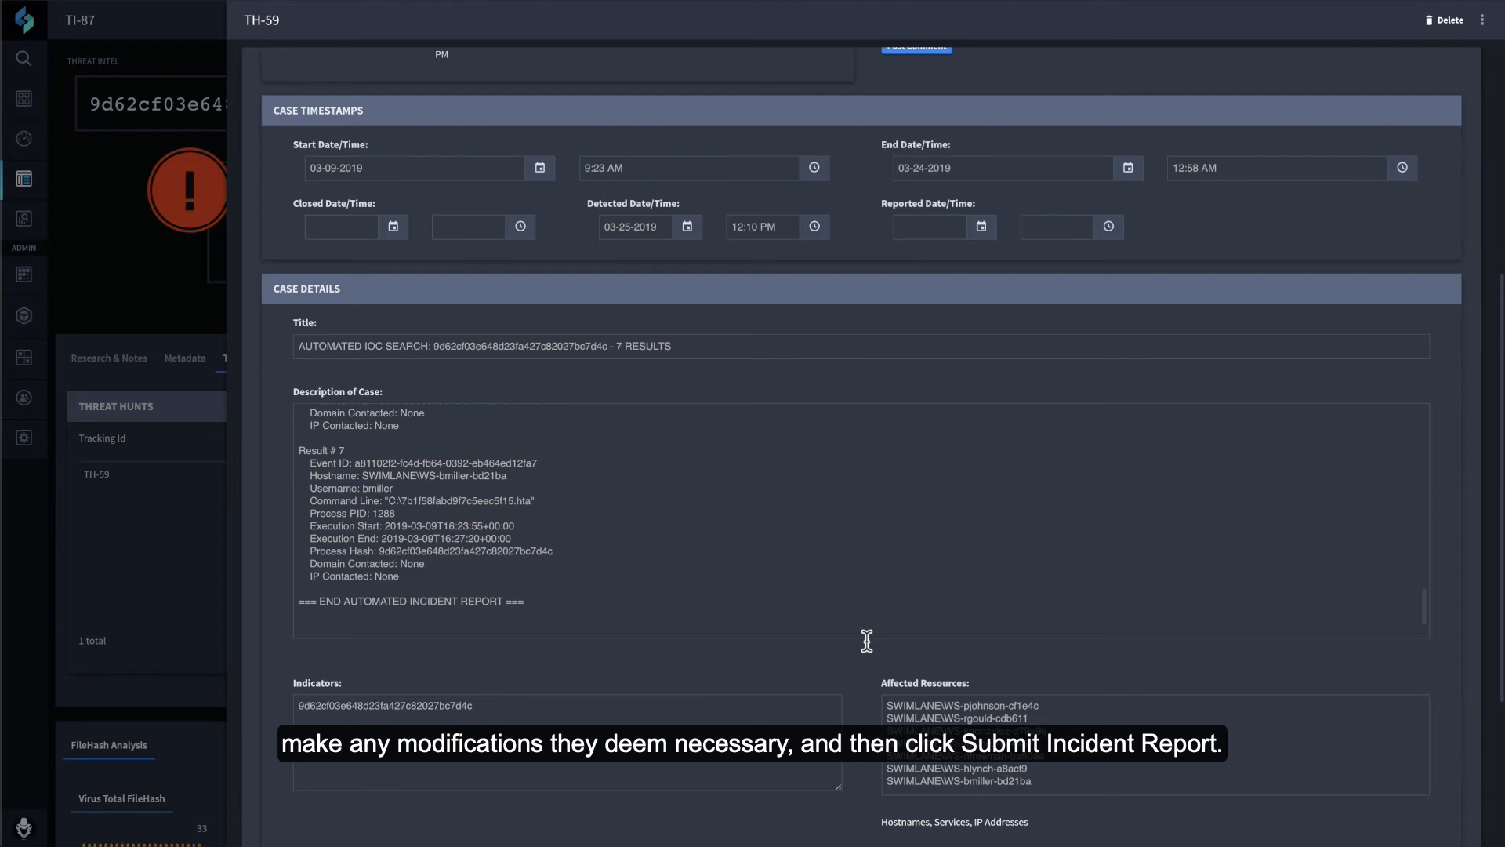
scroll("down", 3)
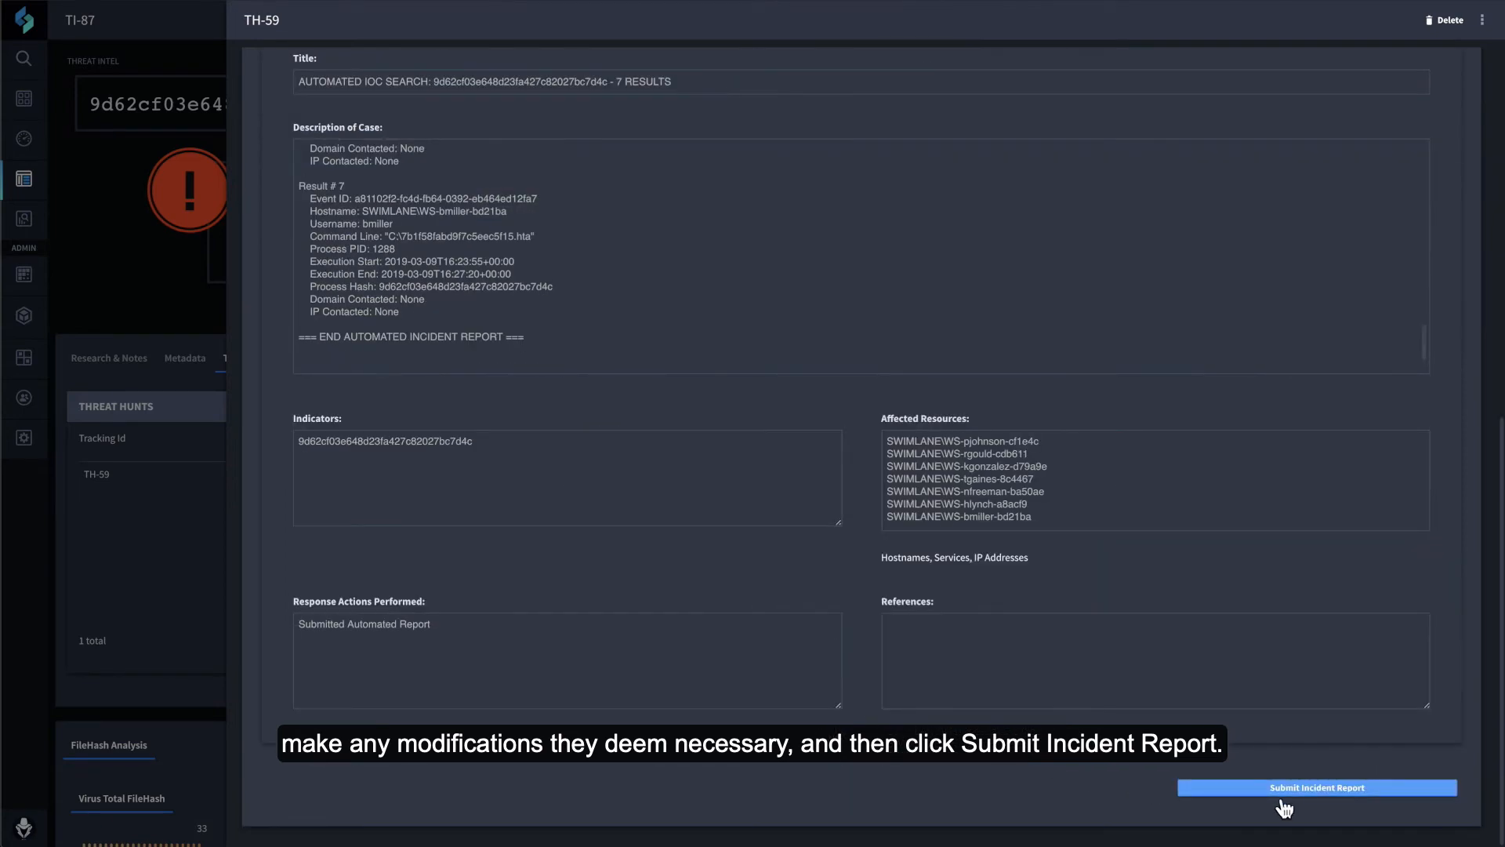
Submit TH-59's incident report, closing the case, and return to TI-87.
left_click(1316, 787)
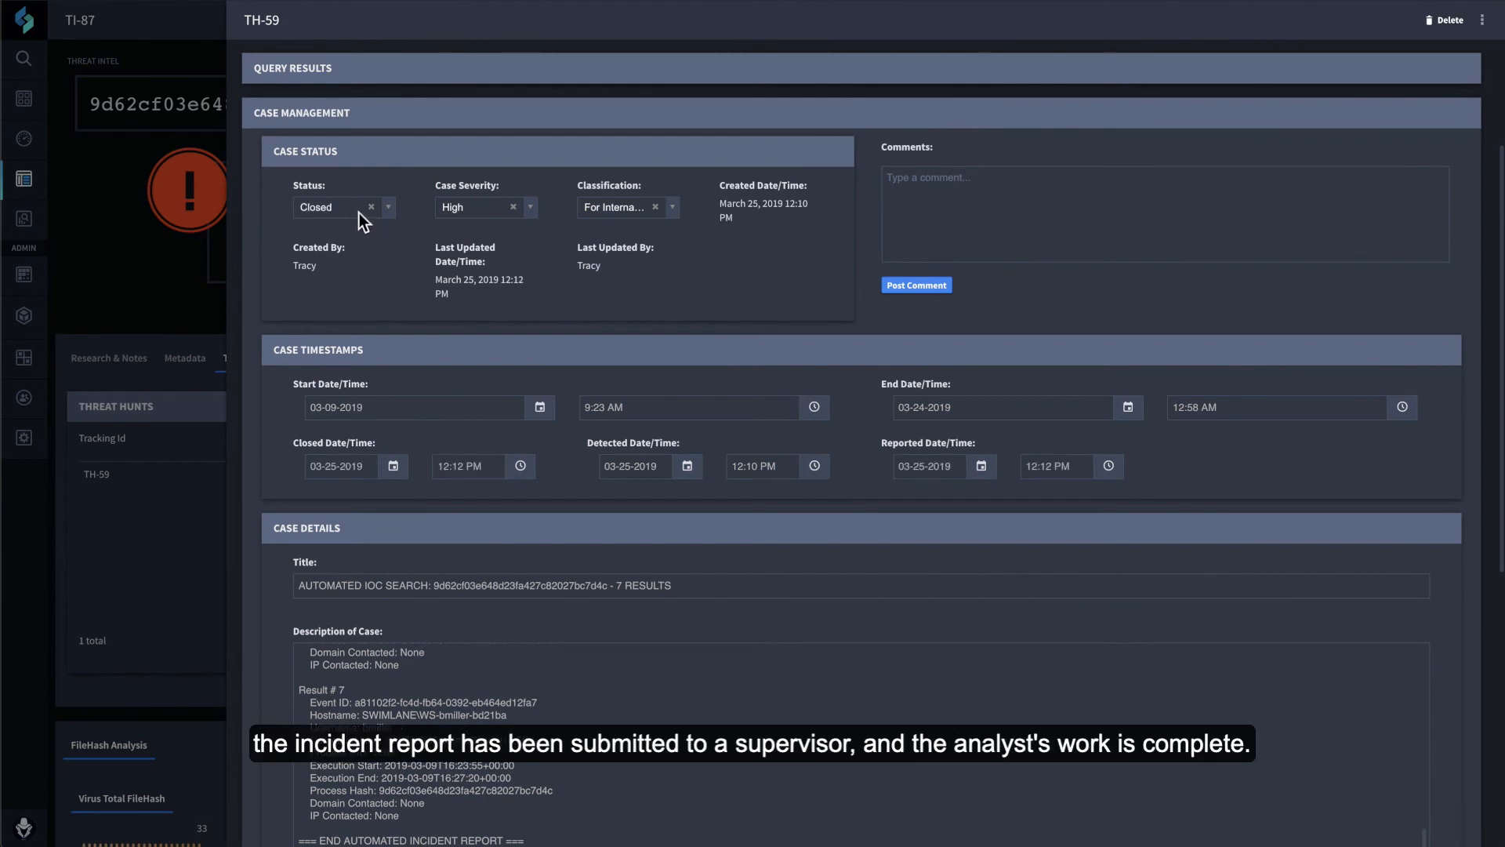
mouse_move(196, 536)
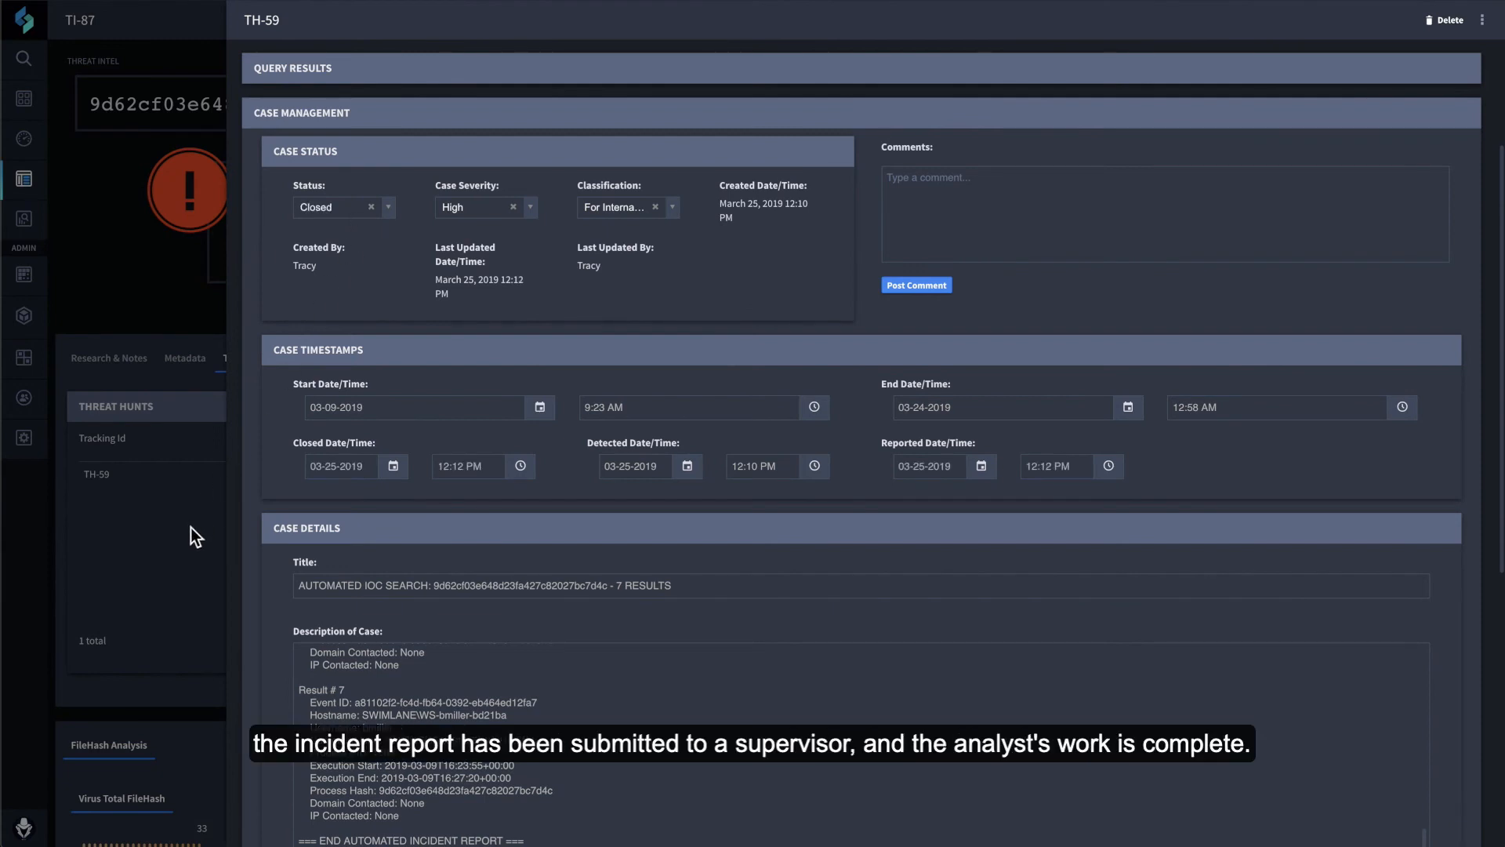
left_click(256, 358)
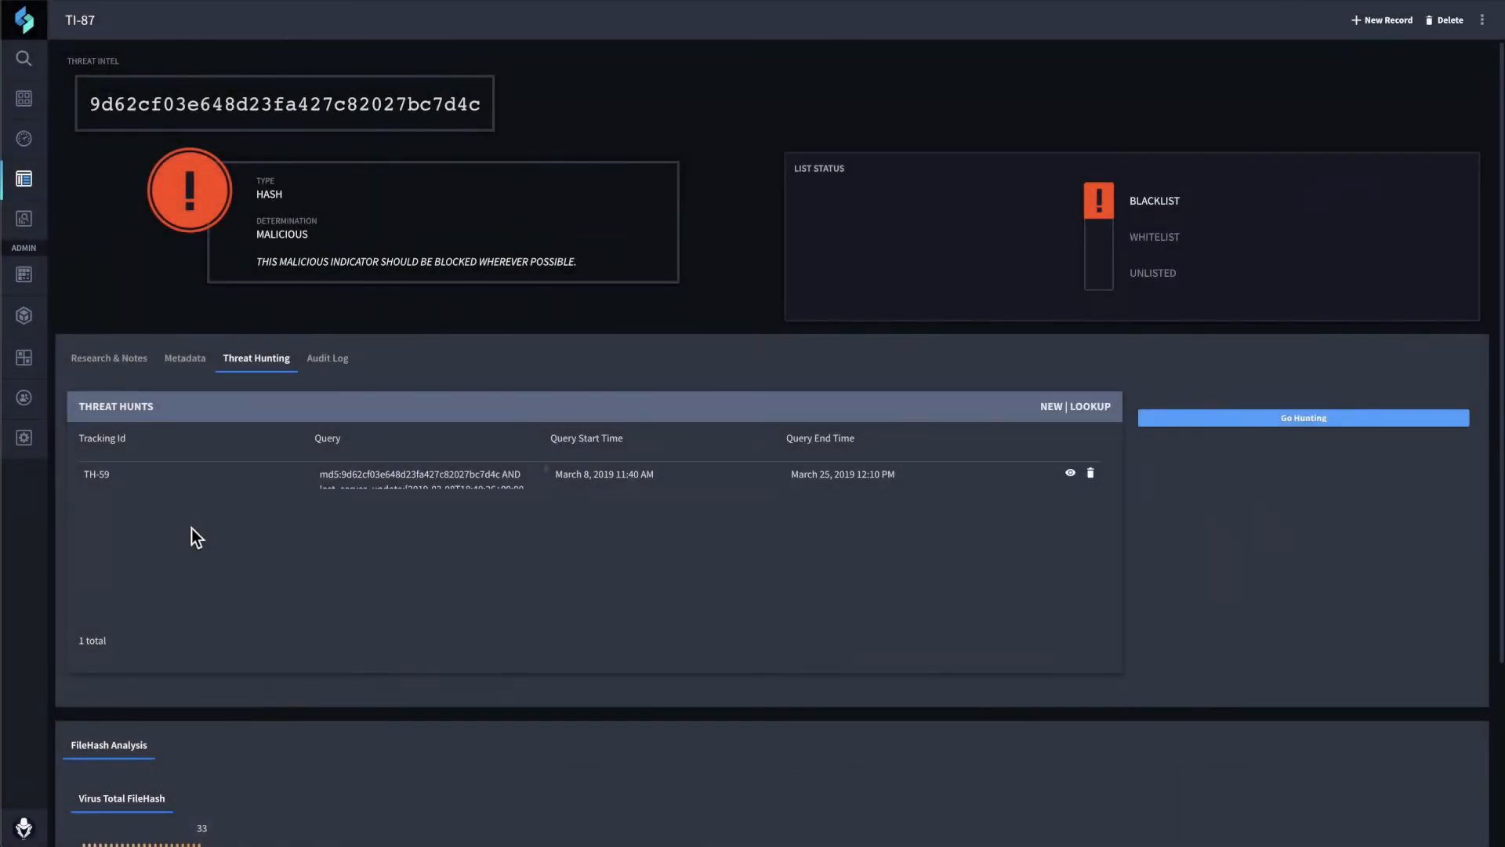